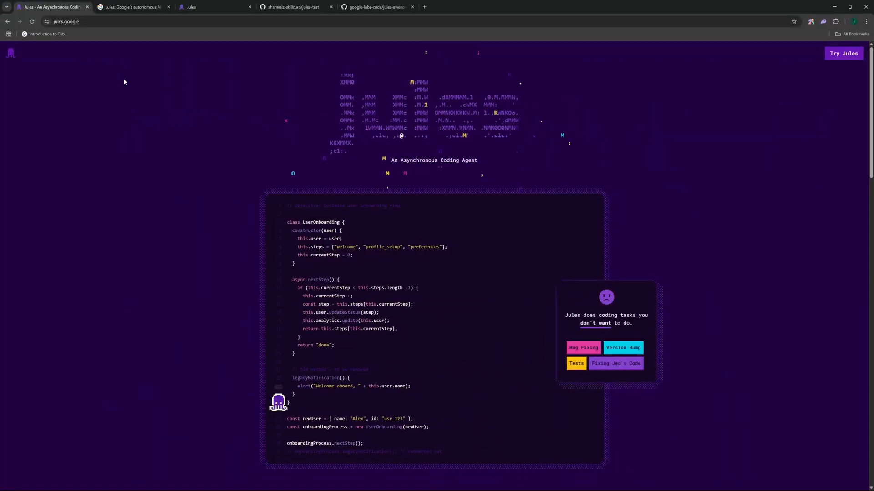
- Switch to the Keyword blog's Jules announcement article and scroll down through its feature list
scroll("down", 3)
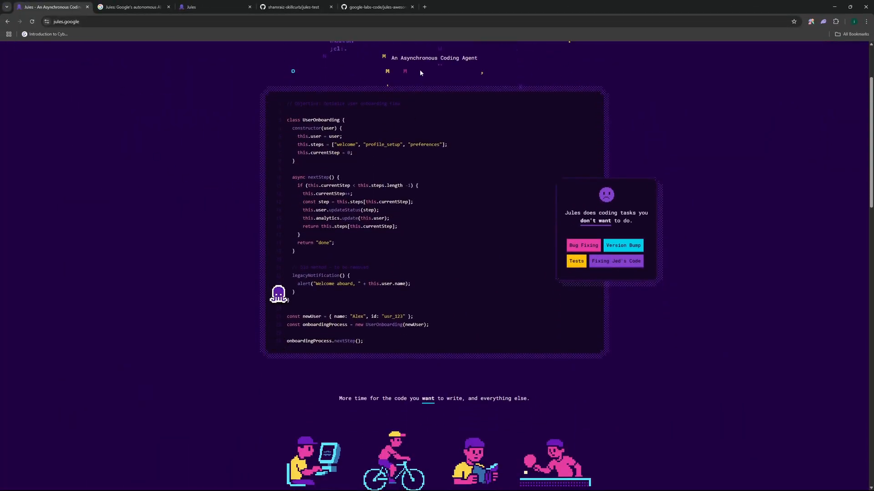
left_click(132, 6)
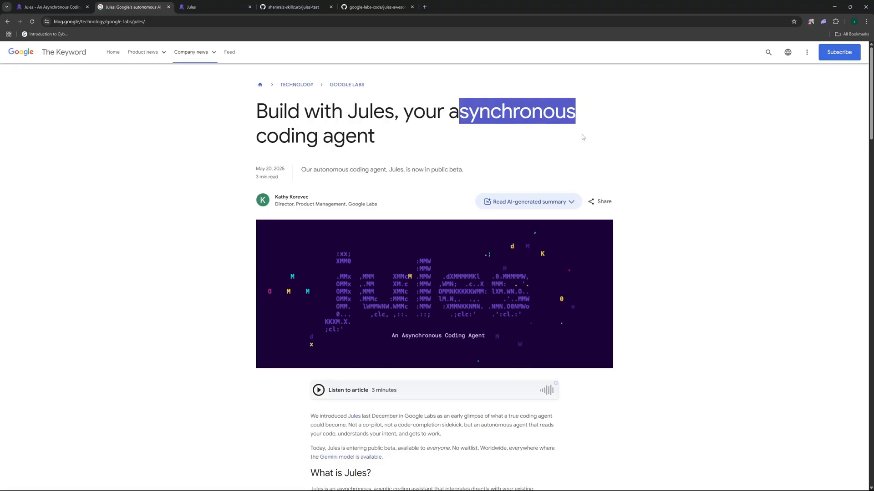
scroll("down", 3)
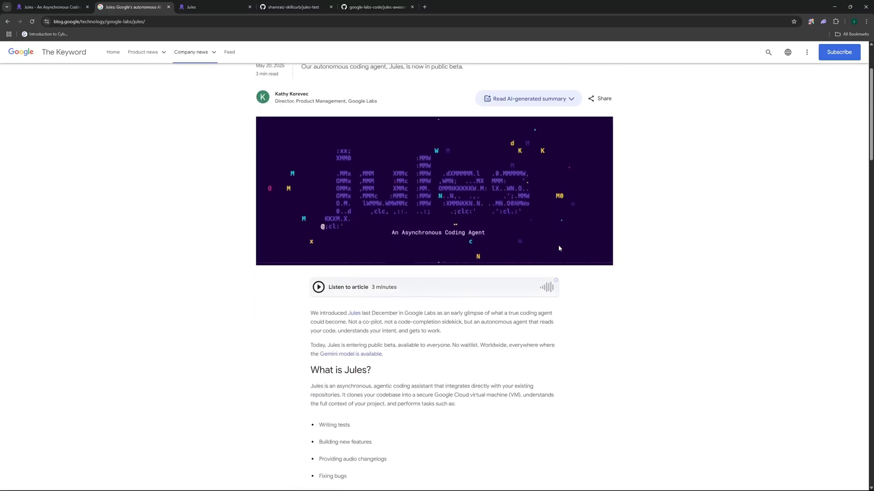
scroll("down", 3)
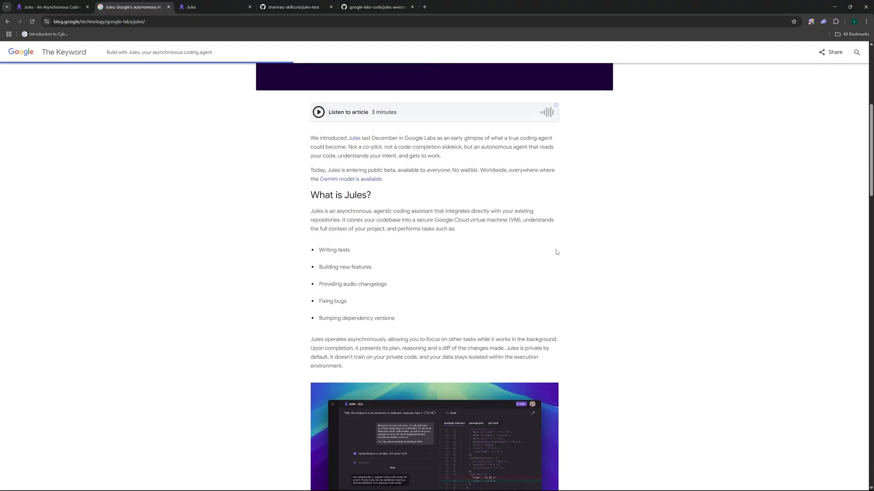
scroll("down", 3)
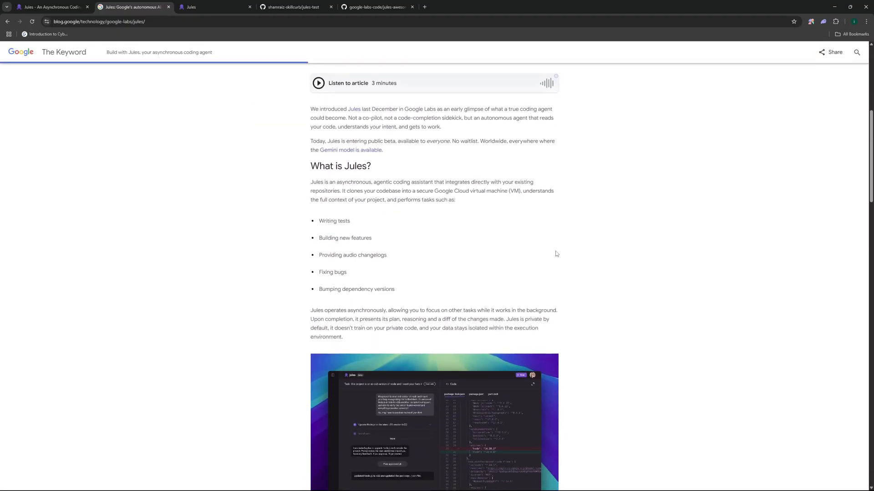
scroll("down", 3)
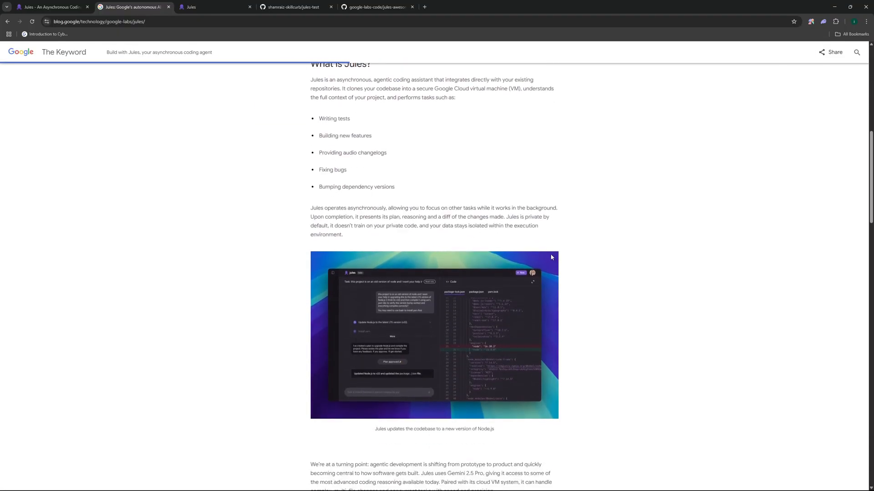
scroll("down", 3)
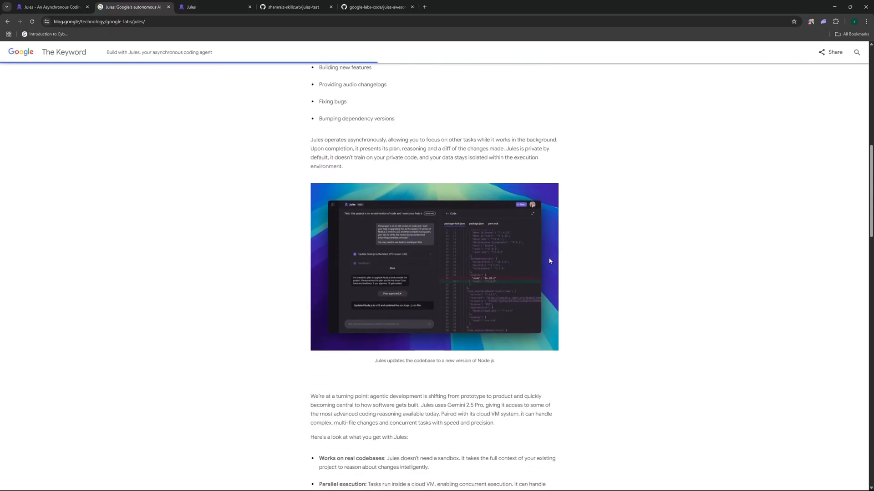
scroll("down", 3)
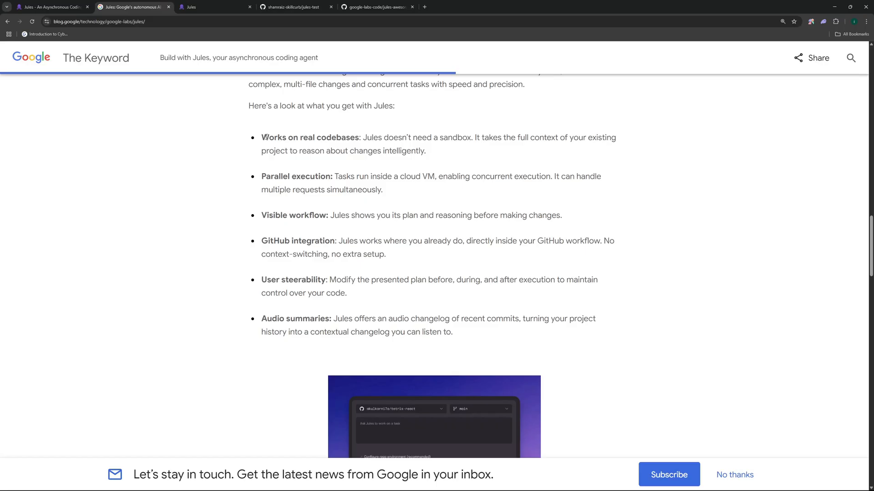
mouse_move(367, 118)
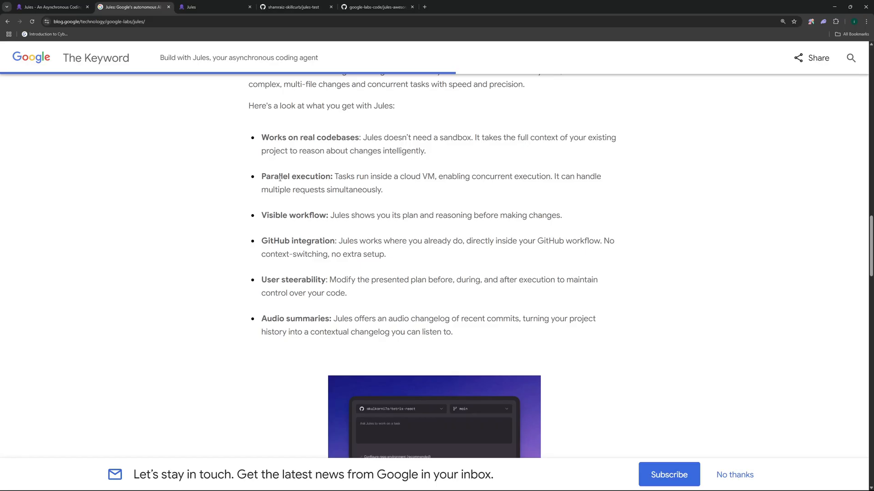
- Read the User steerability section and dev-environment image, then scroll back toward the introduction
double_click(296, 176)
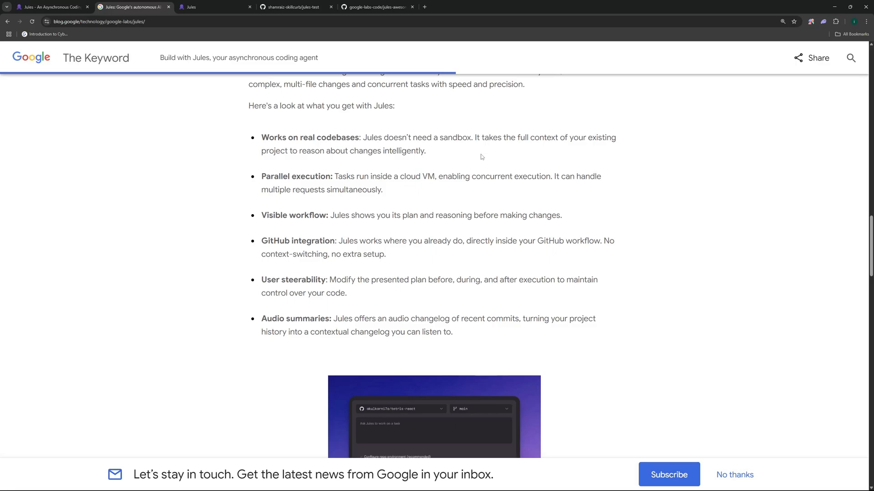
mouse_move(326, 215)
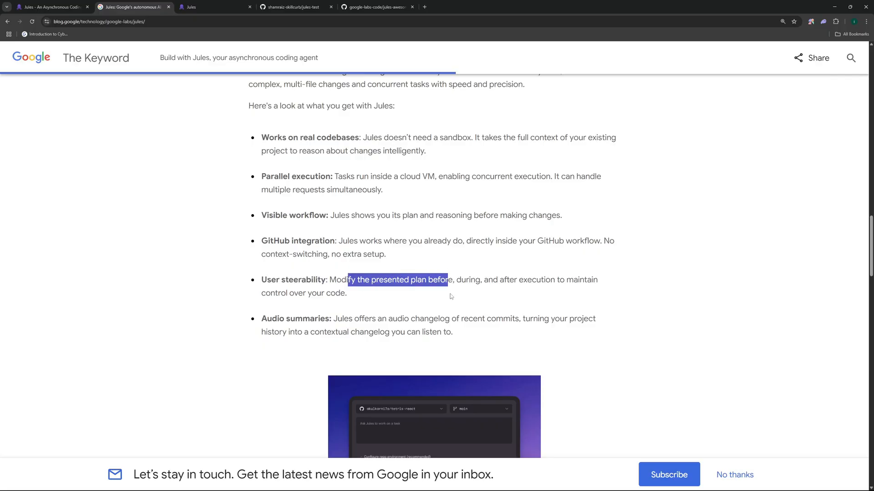
left_click(451, 294)
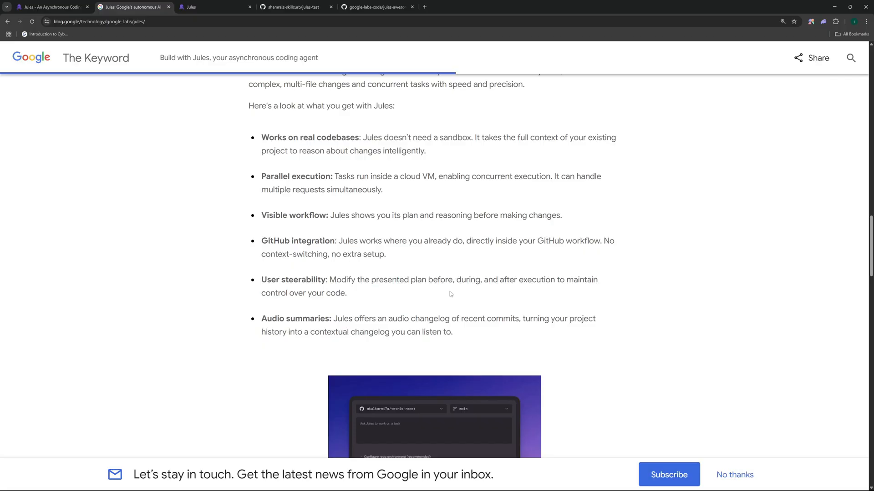
scroll("down", 3)
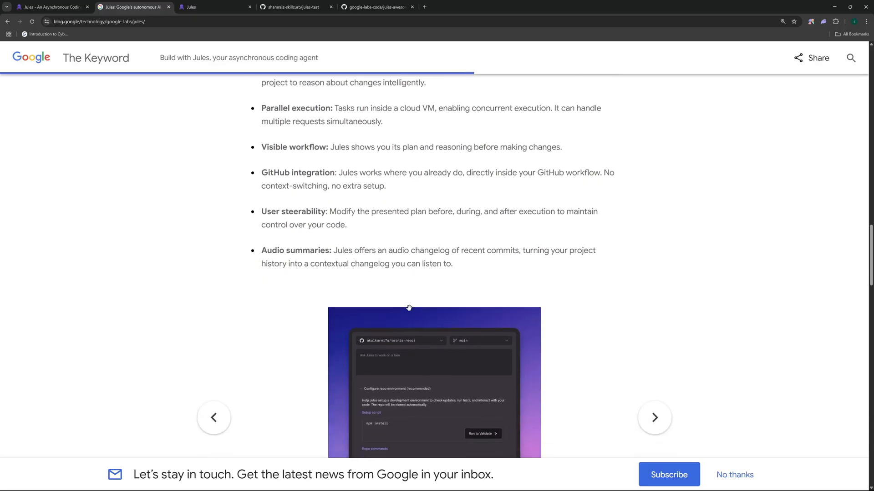
scroll("down", 3)
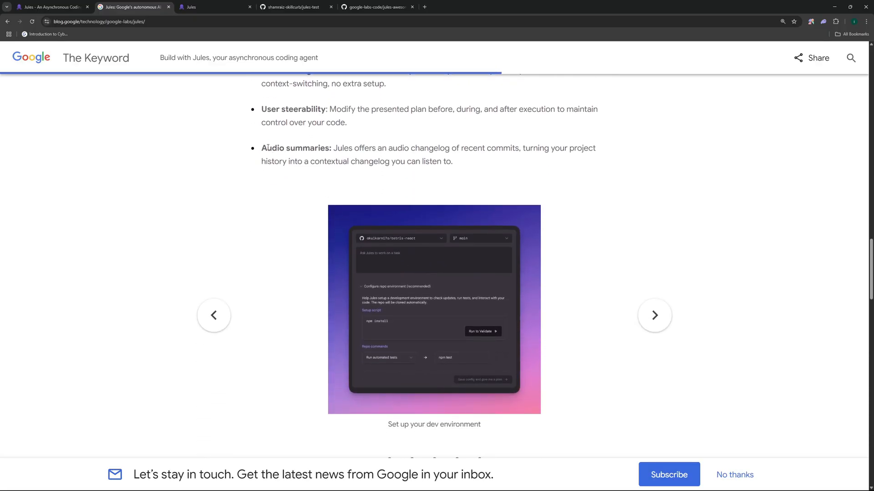
scroll("up", 3)
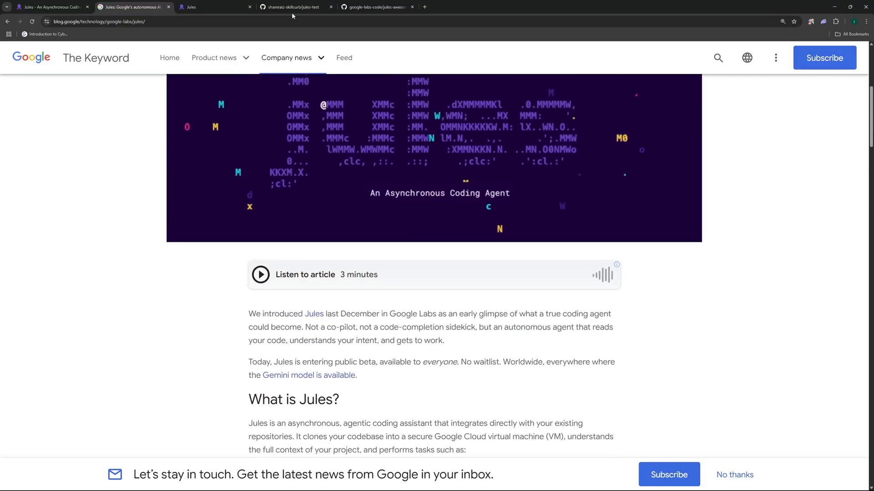
left_click(207, 7)
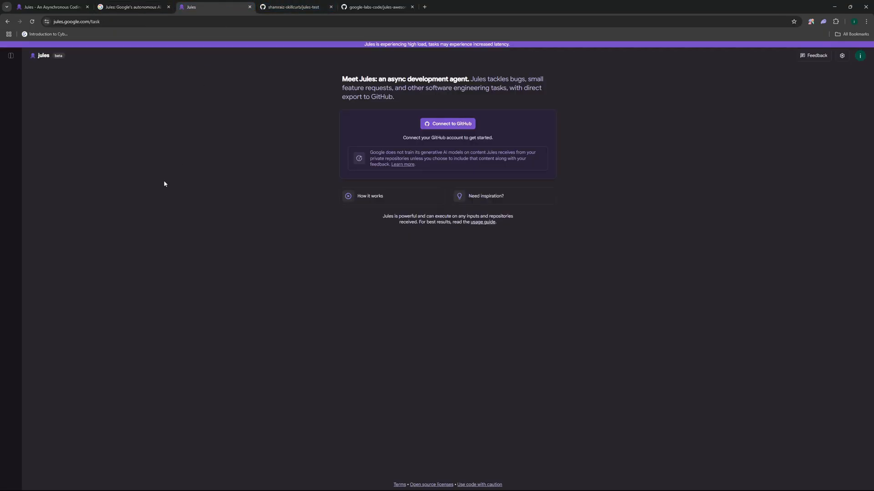
left_click(132, 6)
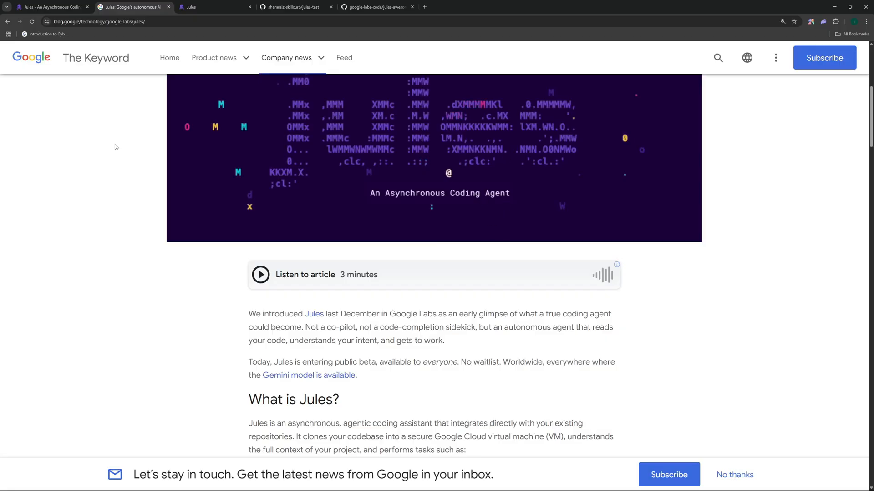
scroll("up", 3)
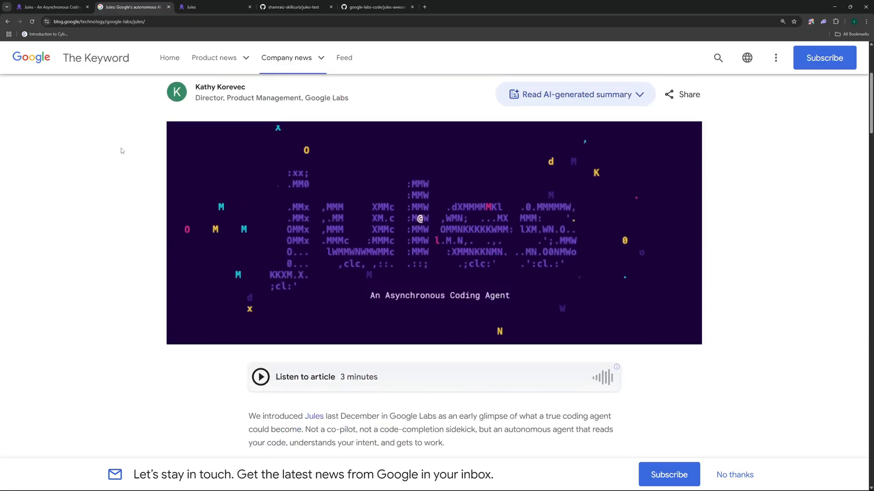
scroll("up", 3)
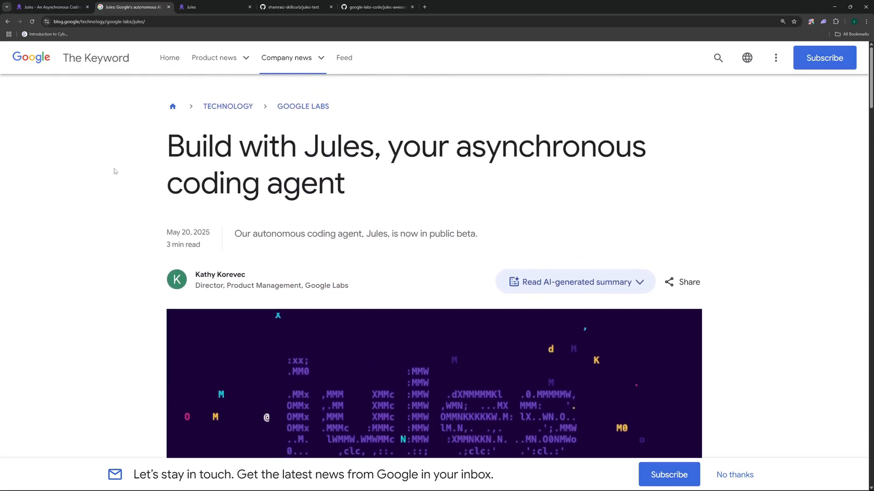
left_click(215, 7)
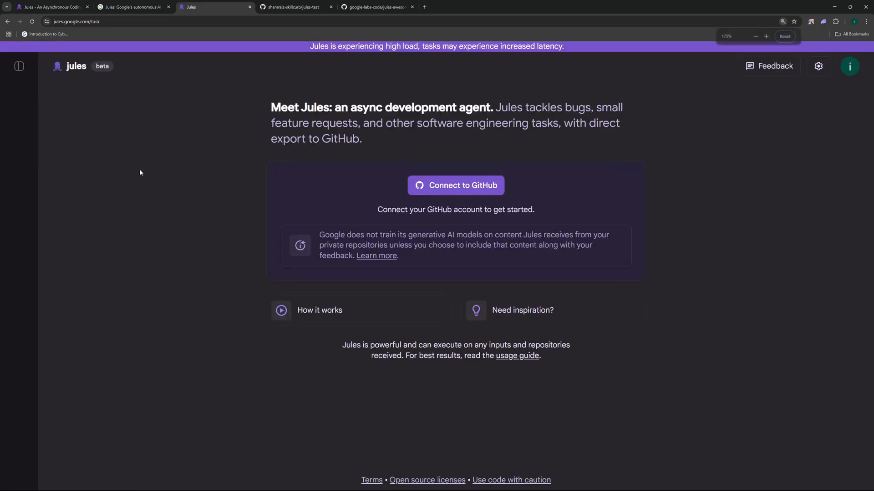
- Zoom the Jules page out and expand the side panel of tasks and codebases
left_click(755, 37)
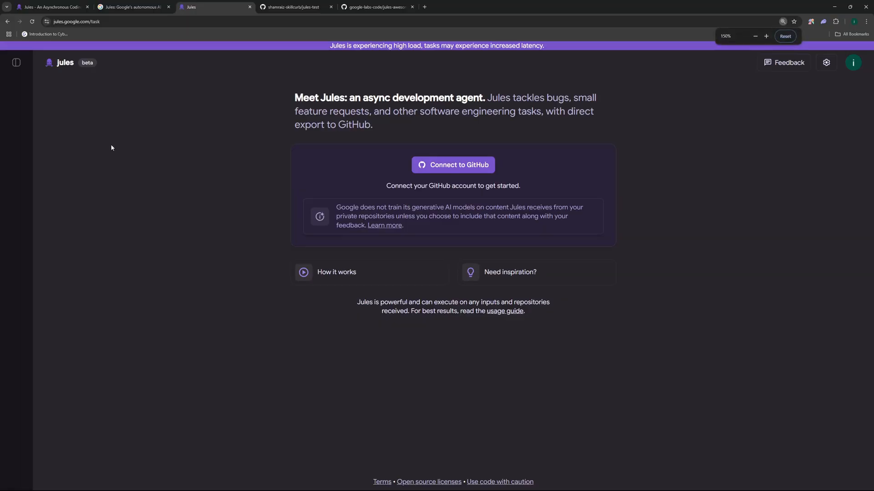
left_click(17, 63)
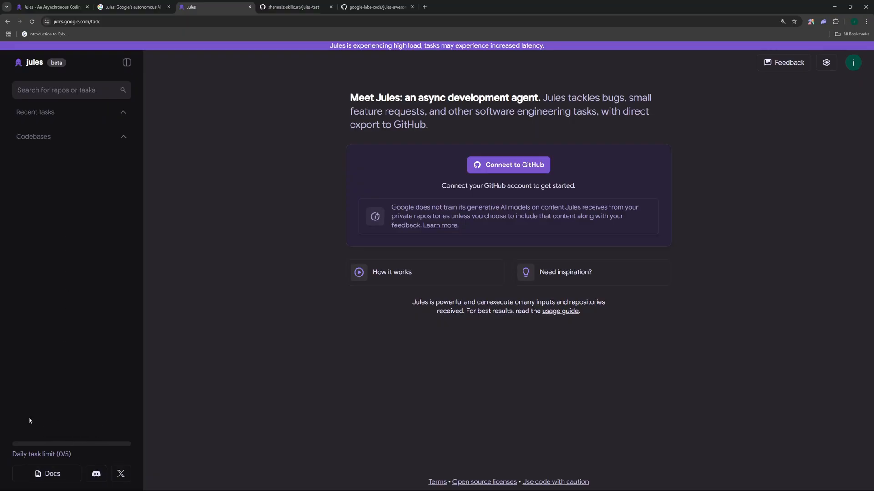
mouse_move(51, 383)
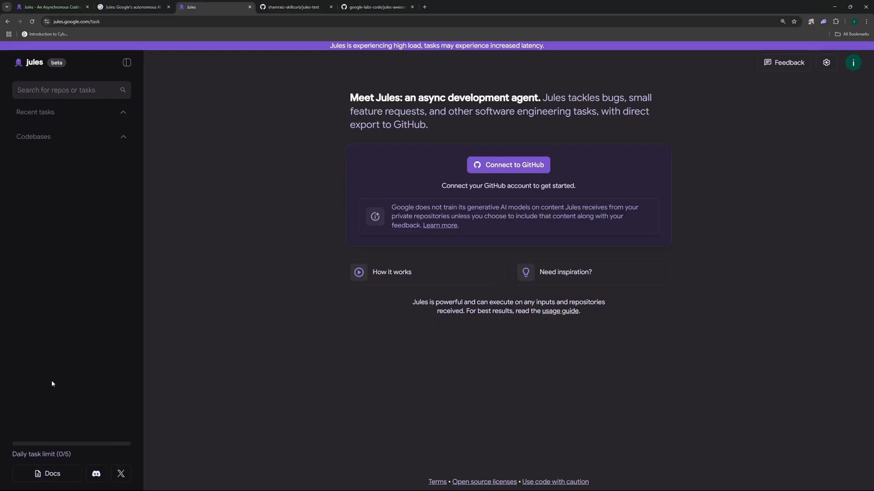
mouse_move(173, 208)
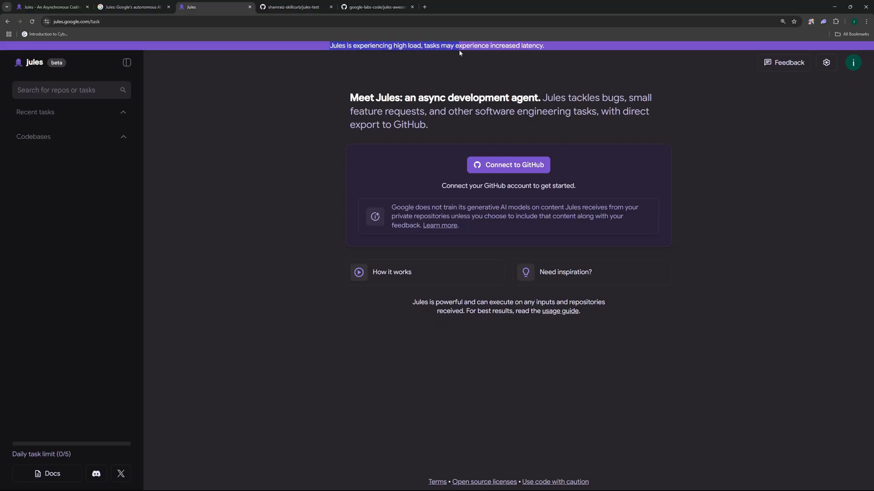
mouse_move(500, 65)
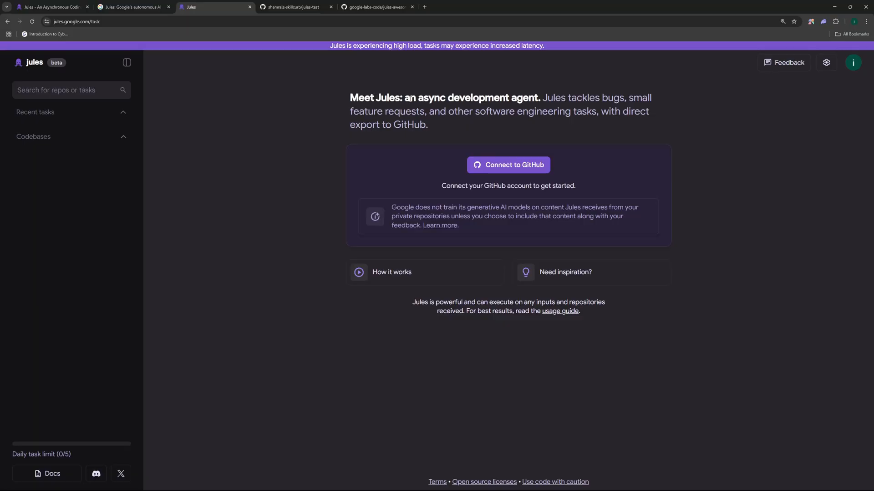
mouse_move(660, 117)
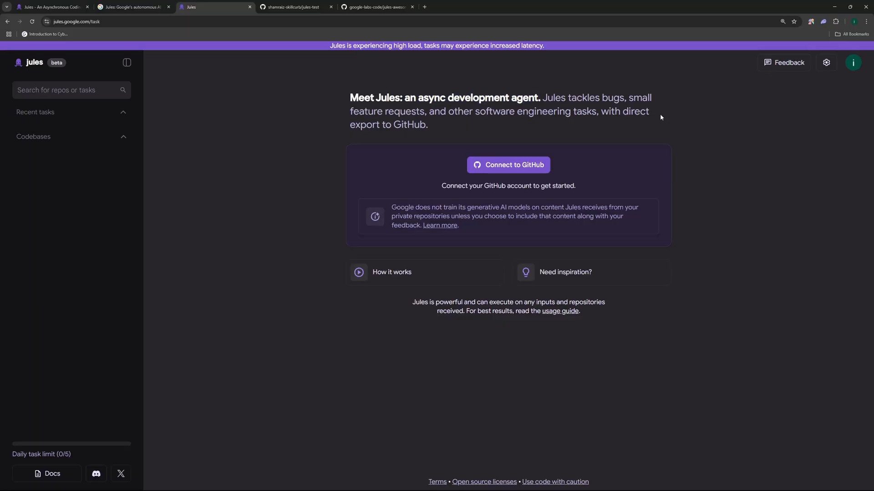
- Connect Jules to the GitHub account so its repositories become available
left_click(508, 165)
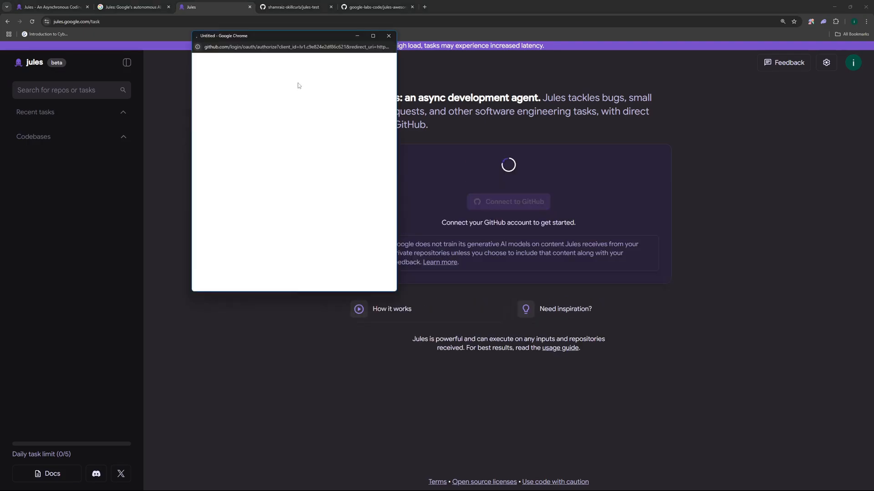
left_click_drag(273, 36, 279, 55)
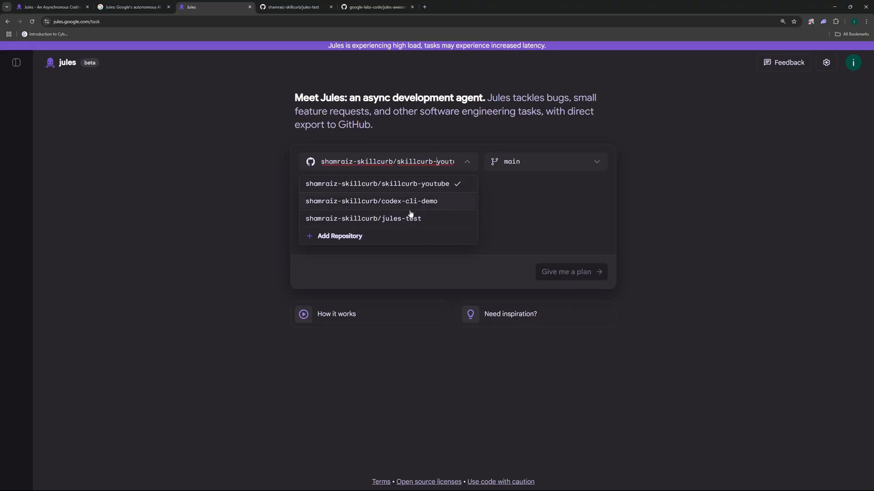
mouse_move(408, 225)
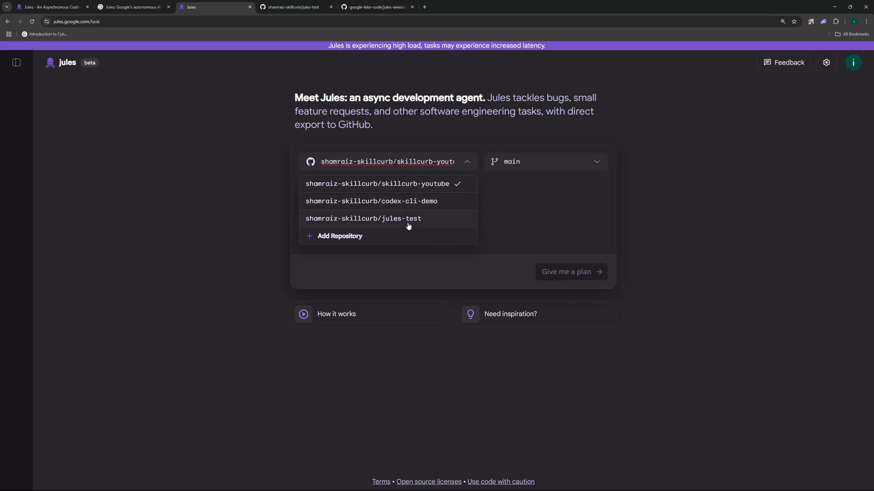
- Go to GitHub and start creating a new repository
left_click(292, 7)
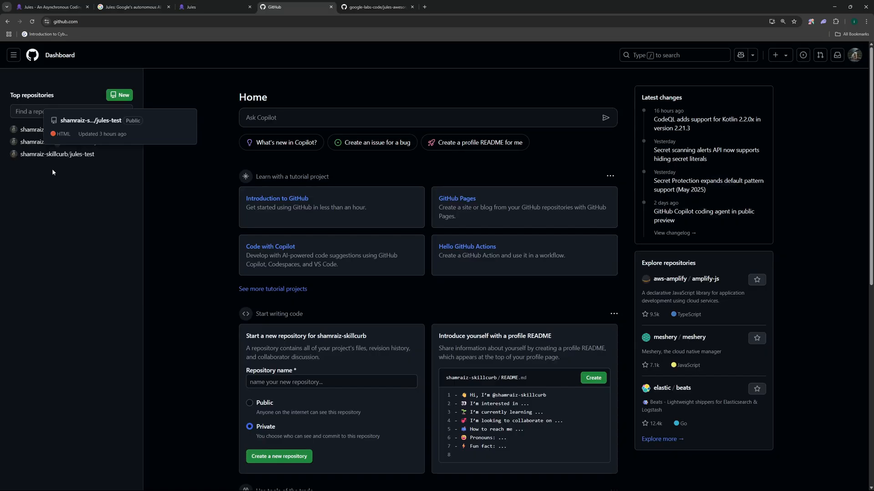
left_click(214, 6)
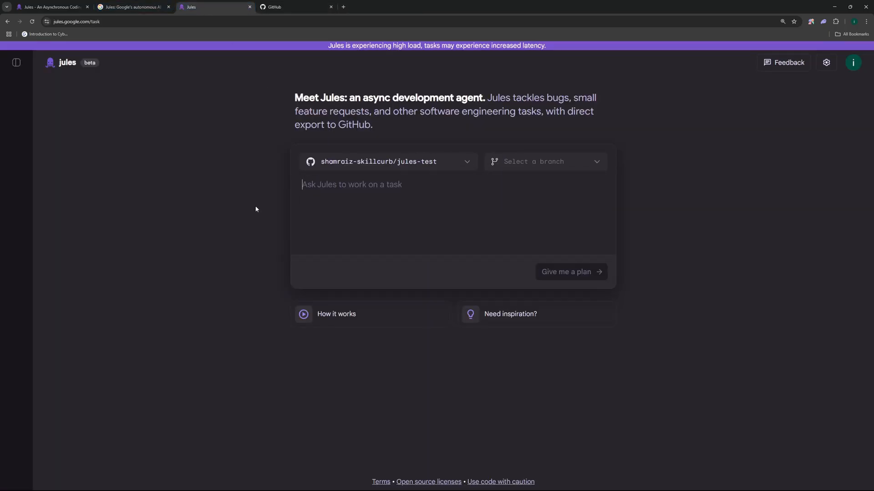
left_click(295, 6)
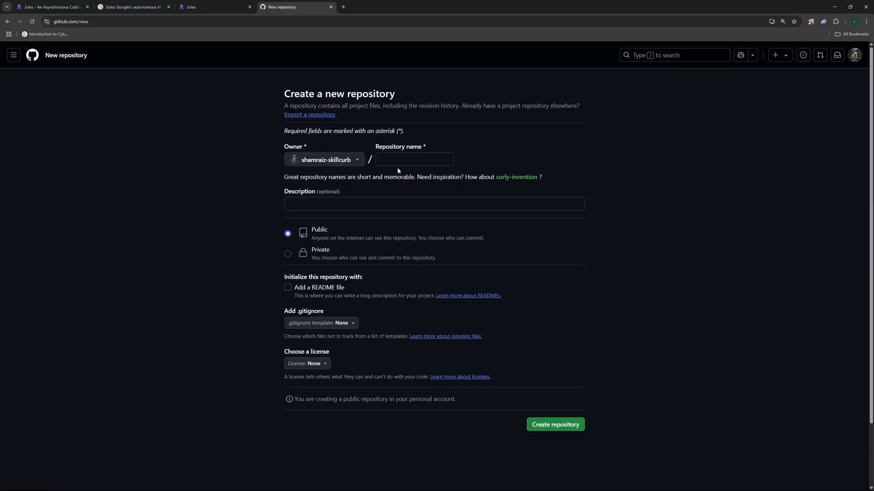
- Create a public repository named 'testing', described 'jules testing', initialized with a README
type("testing")
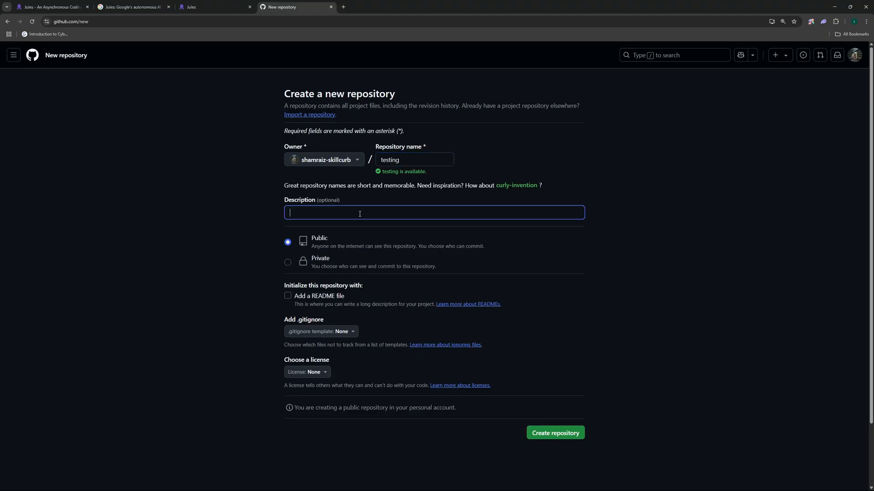
type("jules")
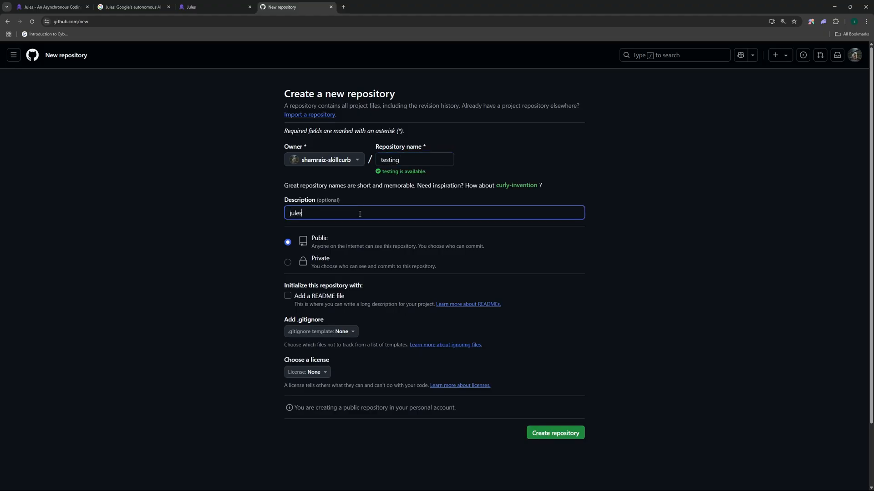
type("testing")
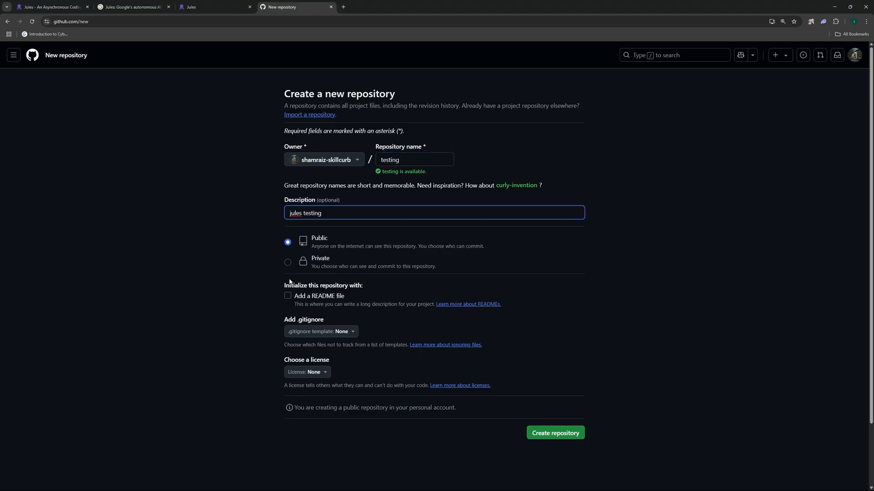
left_click(288, 296)
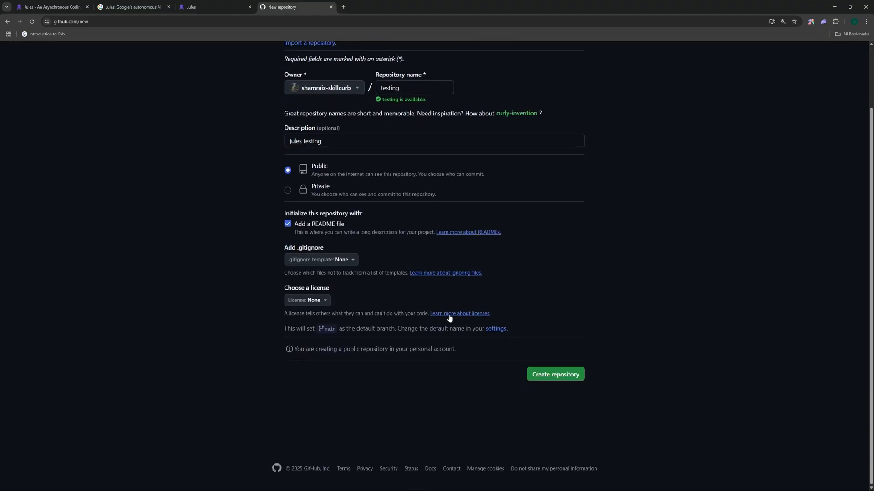
left_click(554, 374)
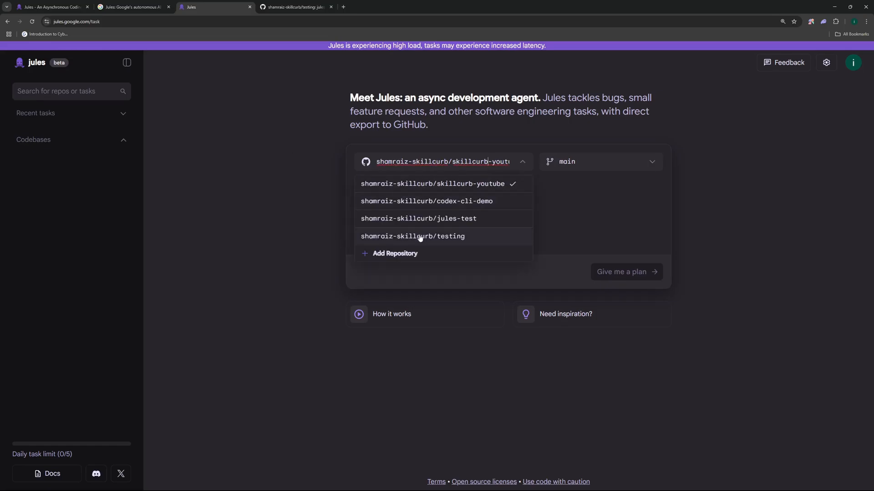
- On the testing repository, write the task: a to-do list app with sleek modern design, calendar and date functionality
left_click(413, 236)
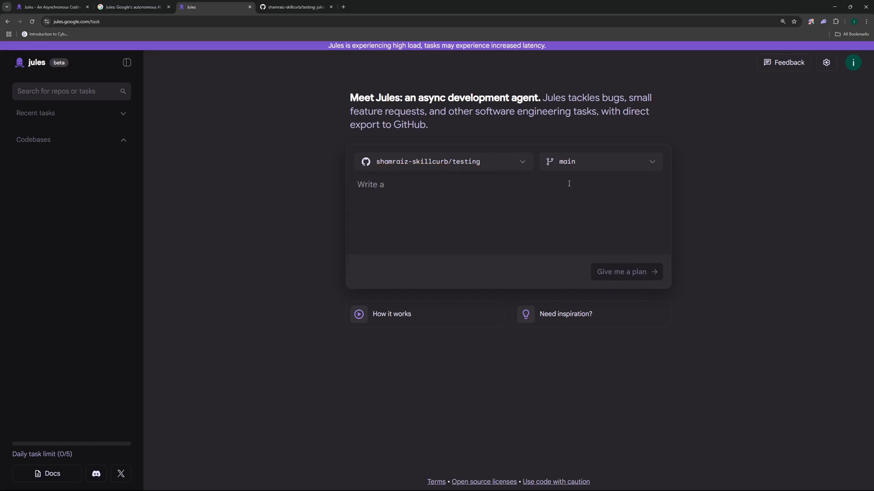
left_click(407, 185)
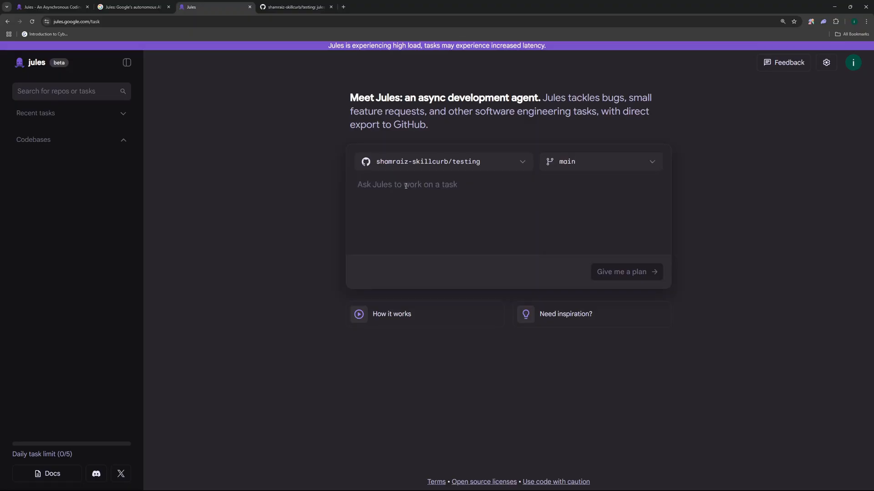
left_click(407, 185)
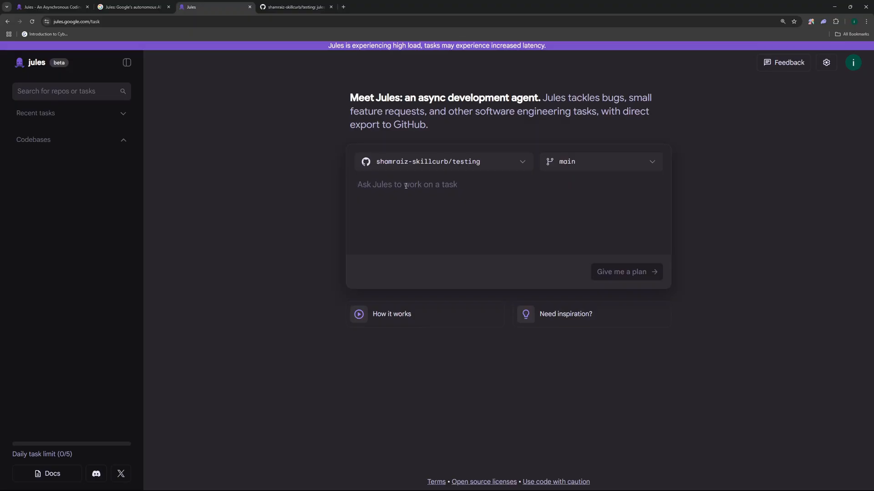
type("create a todo list app, with sleek modern design, add calendar and date functionalities with each todo, make it look cool and interactive.")
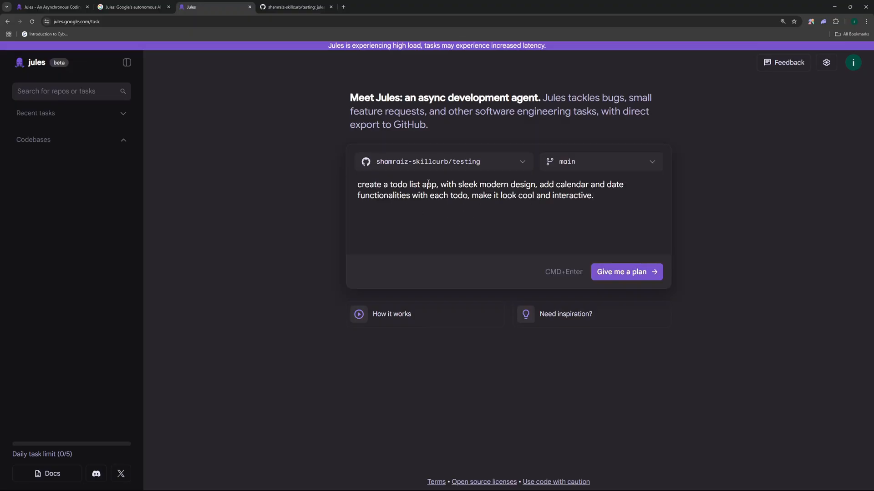
double_click(486, 184)
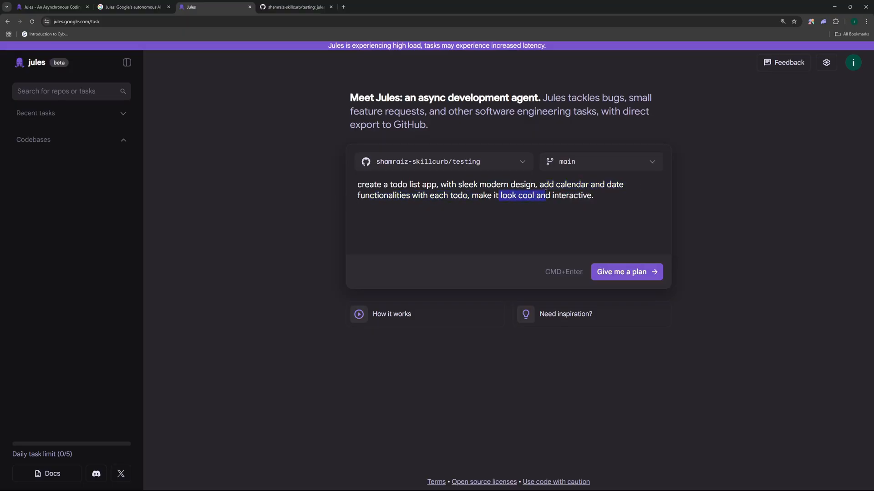
left_click(607, 239)
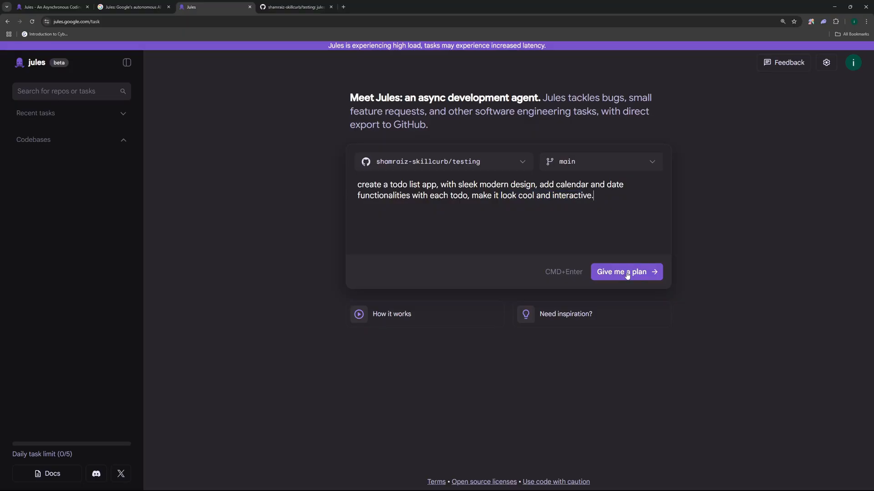
- Have Jules draft a plan for the task and approve the proposed eight-step plan
left_click(625, 272)
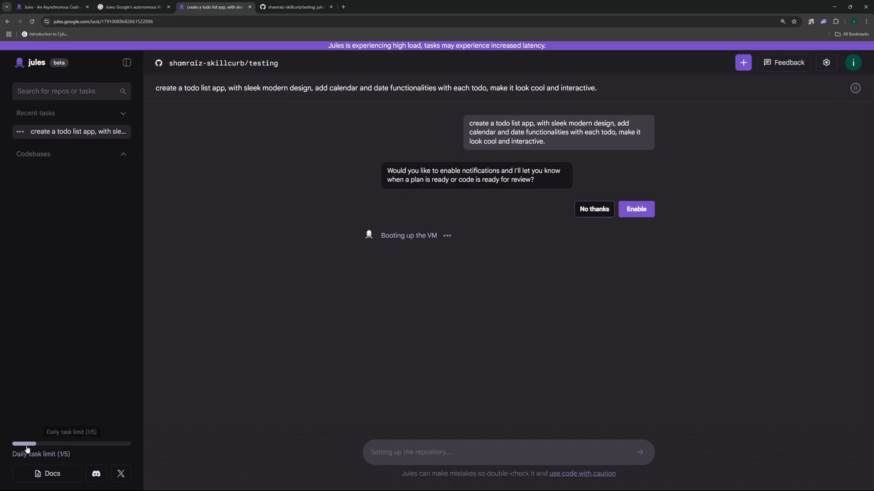
mouse_move(34, 449)
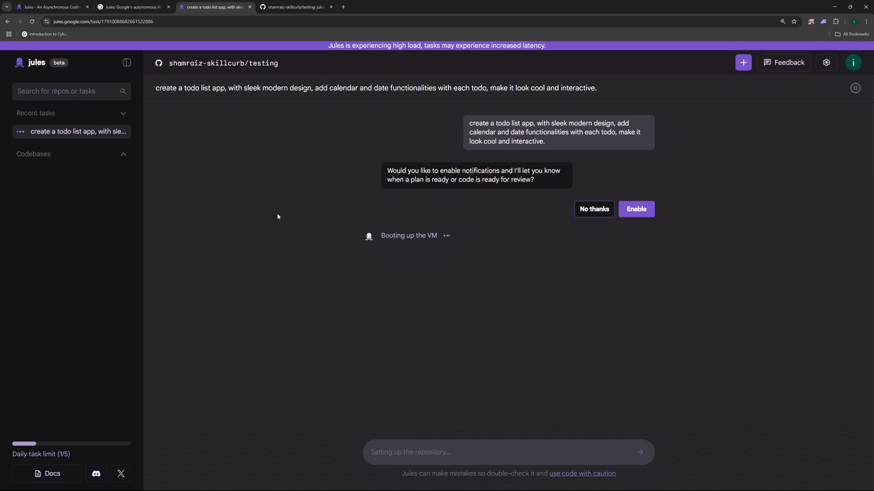
mouse_move(441, 167)
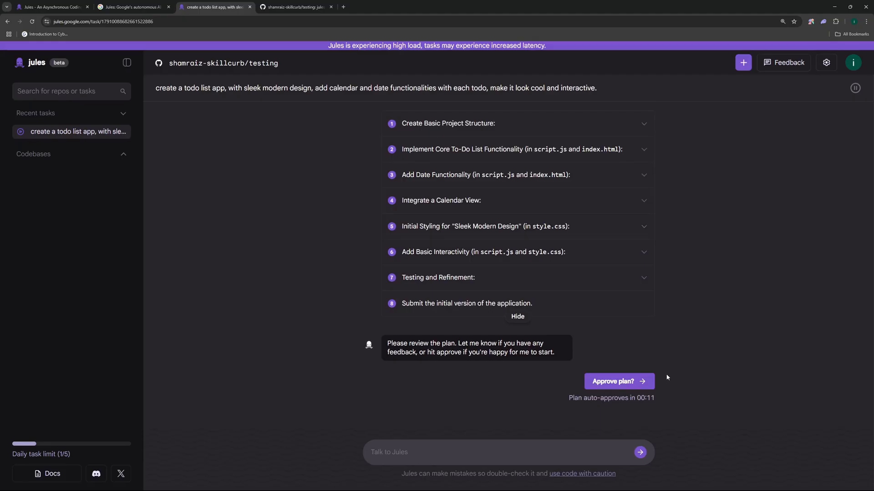
left_click(618, 381)
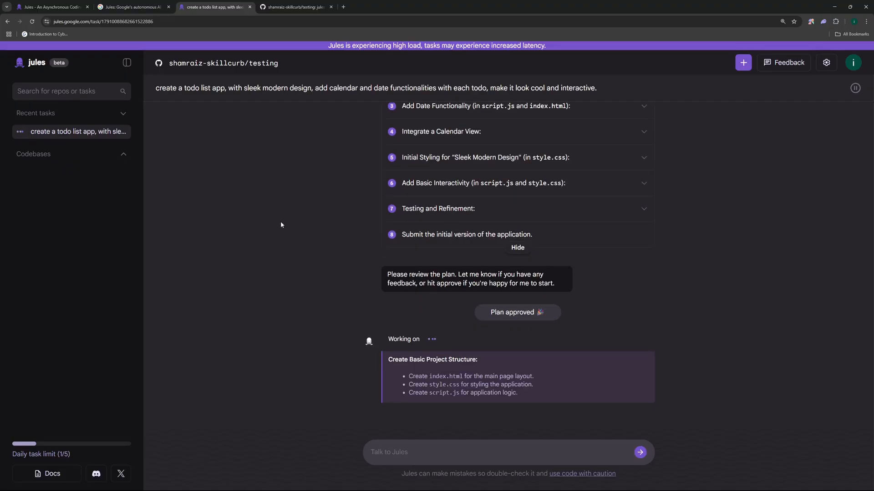
mouse_move(237, 201)
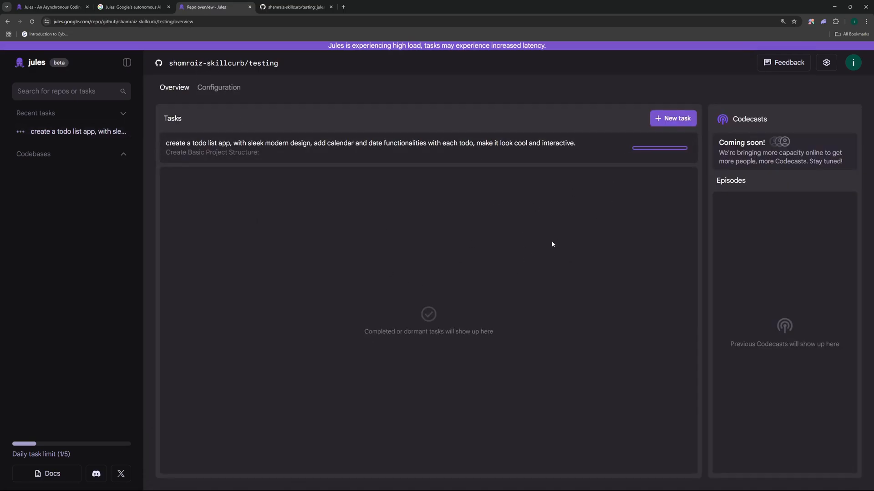
mouse_move(217, 152)
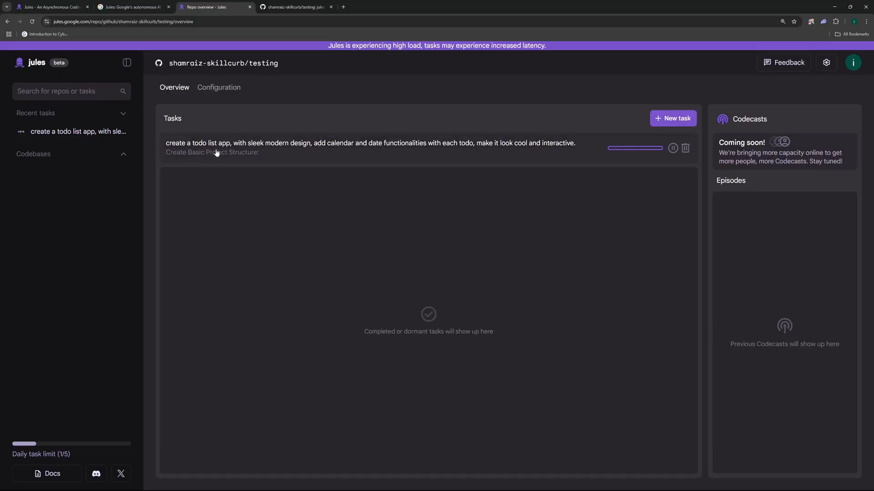
mouse_move(226, 217)
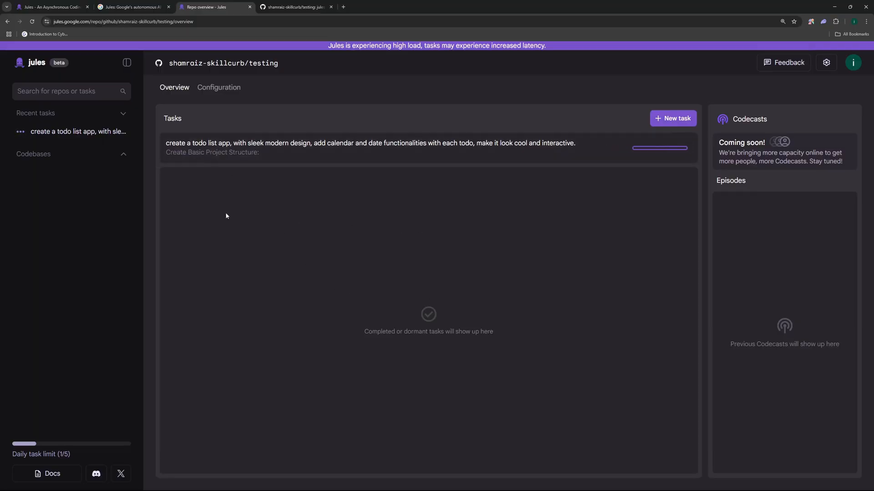
- Review the testing repository's Configuration setup and repo command options, then return to Overview
left_click(218, 88)
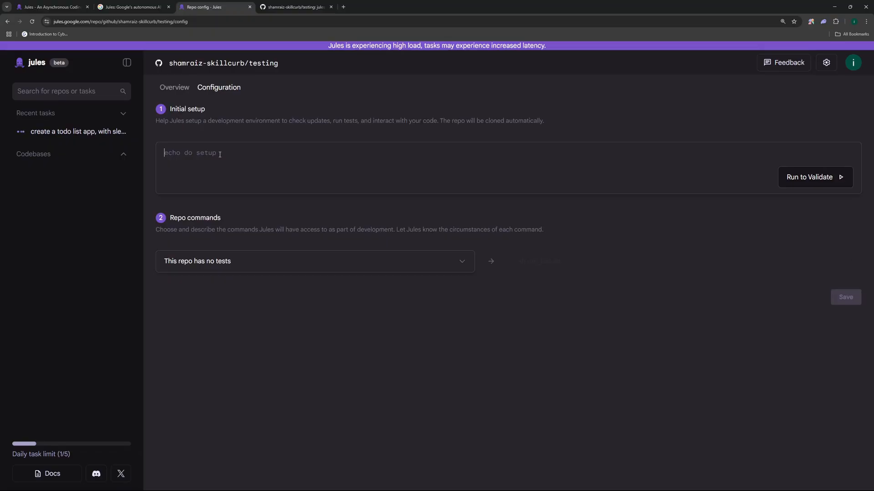
mouse_move(279, 172)
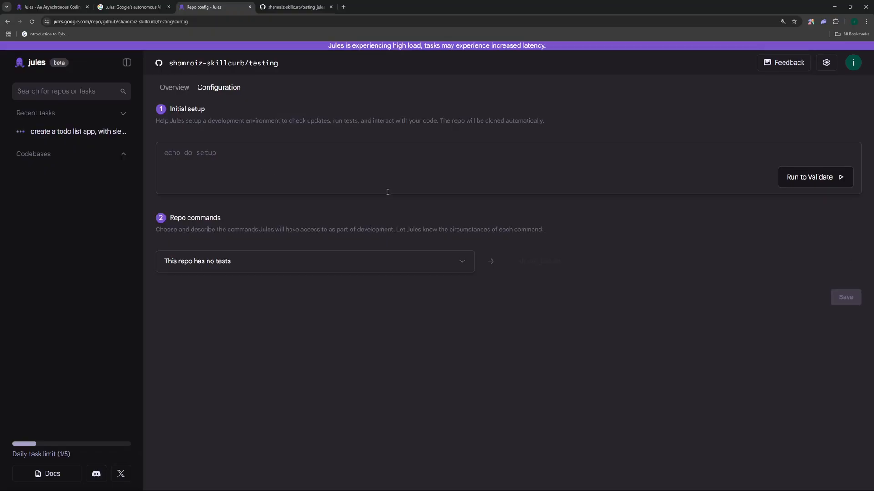
mouse_move(264, 277)
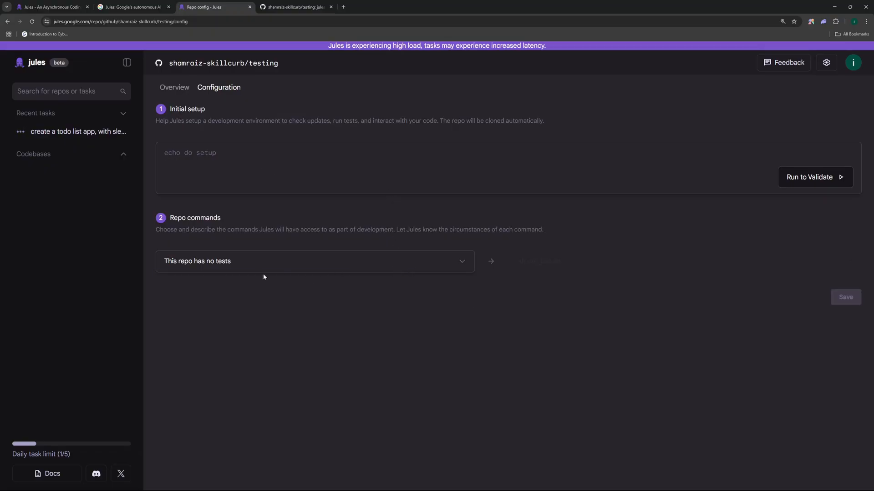
left_click(314, 261)
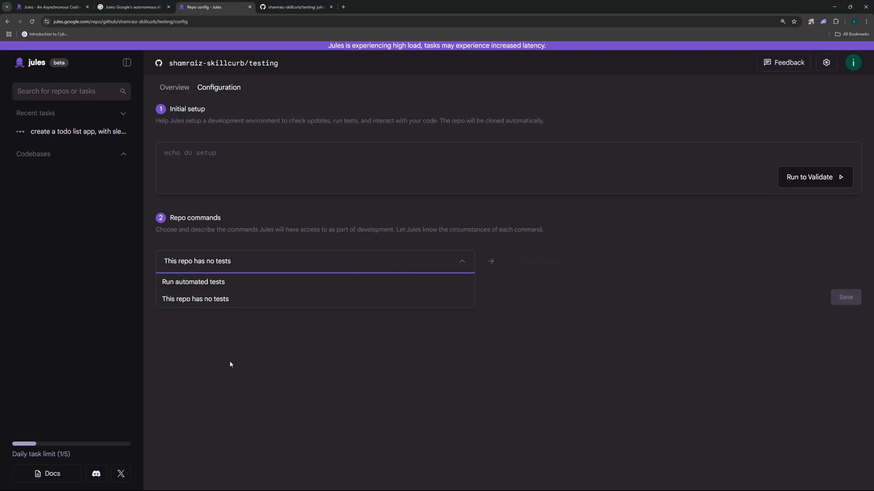
left_click(174, 87)
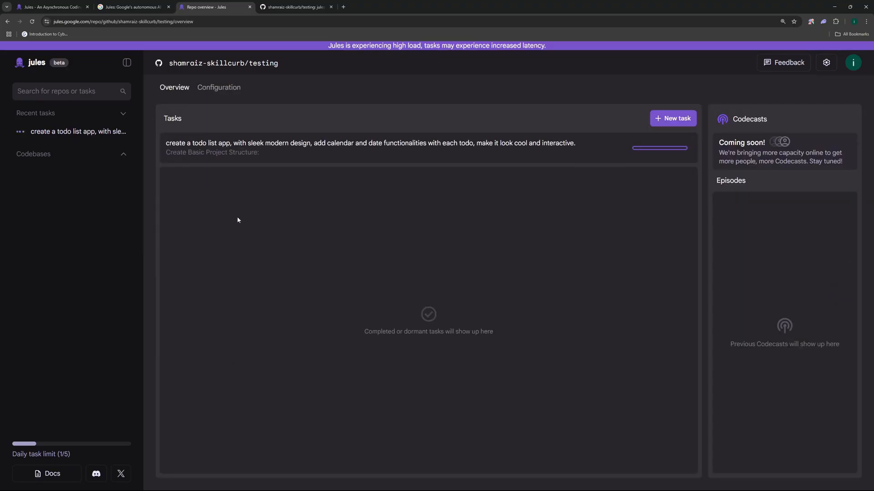
mouse_move(753, 129)
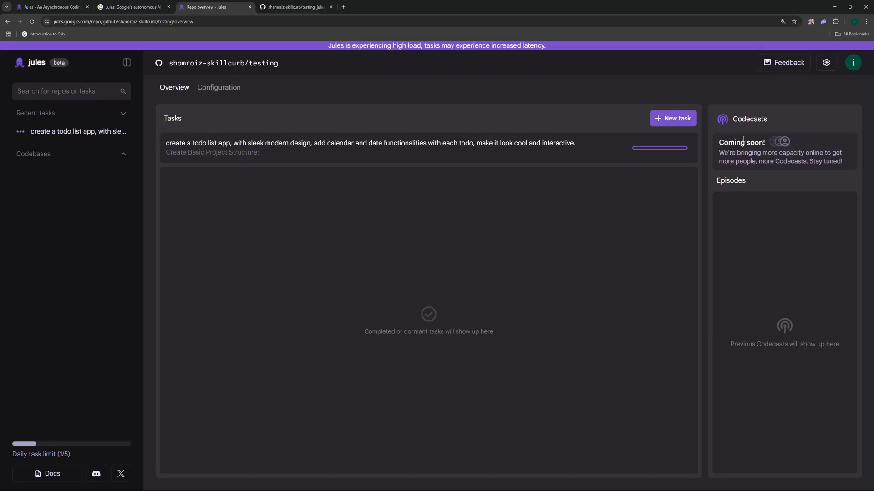
mouse_move(688, 175)
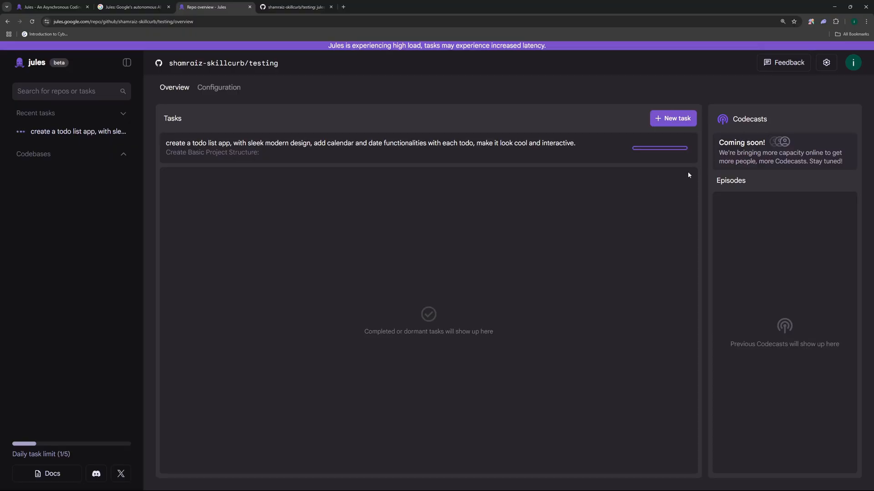
mouse_move(763, 122)
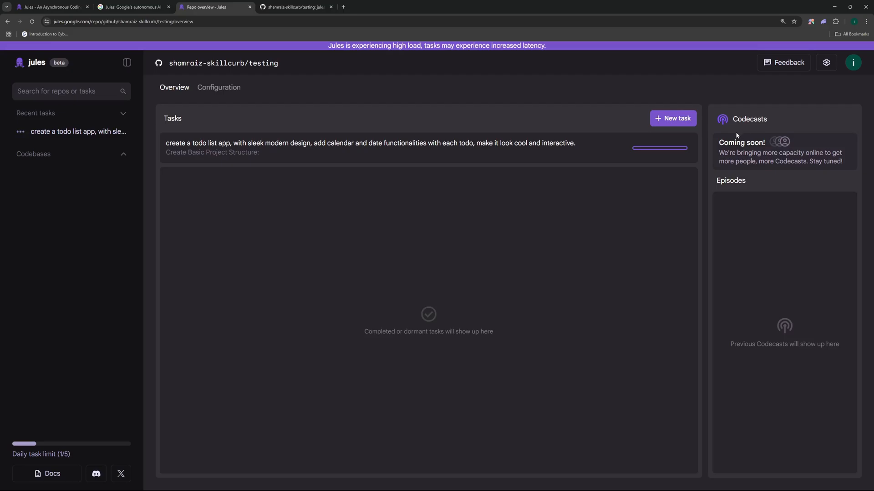
mouse_move(79, 131)
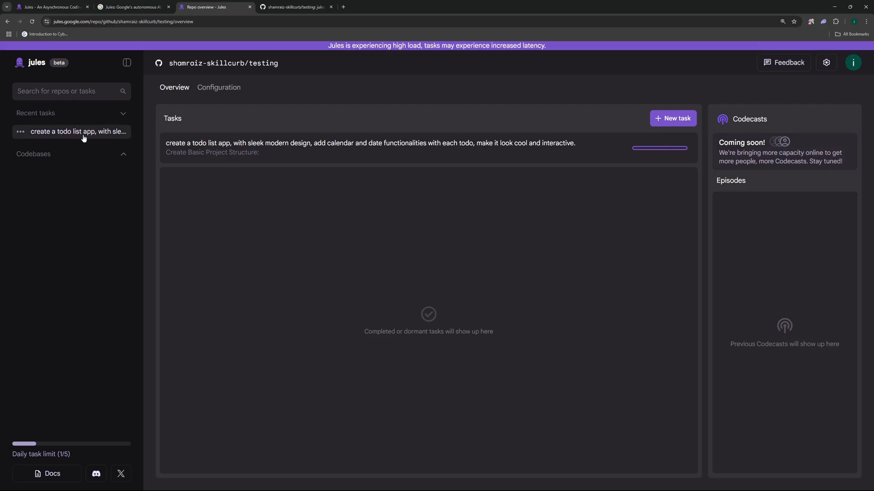
- Open the to-do list app task and view its generated code full-page, then beside the conversation
left_click(78, 131)
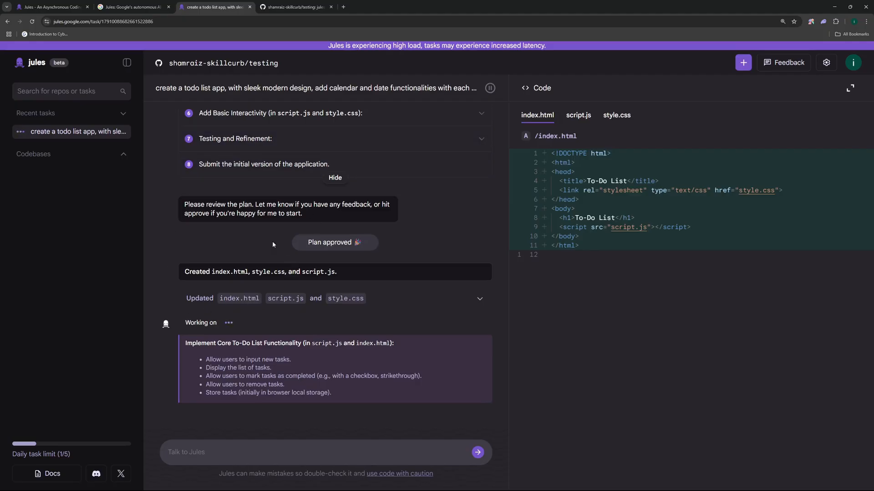
mouse_move(239, 299)
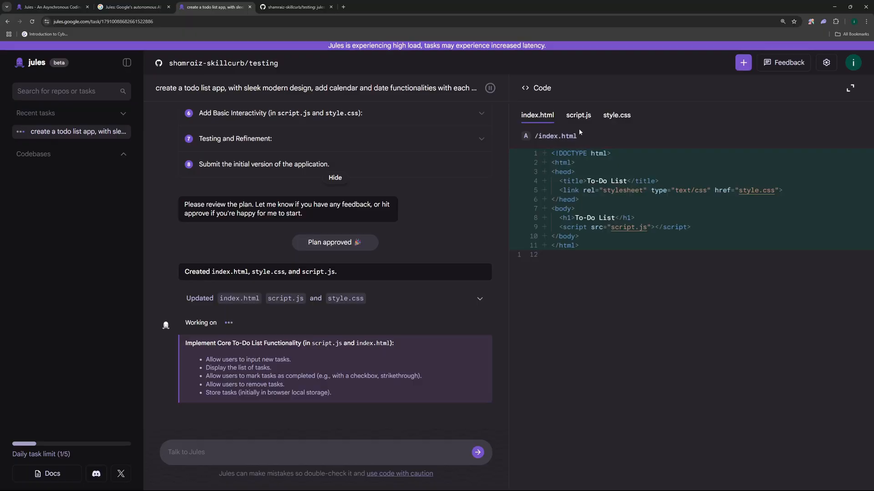
mouse_move(817, 101)
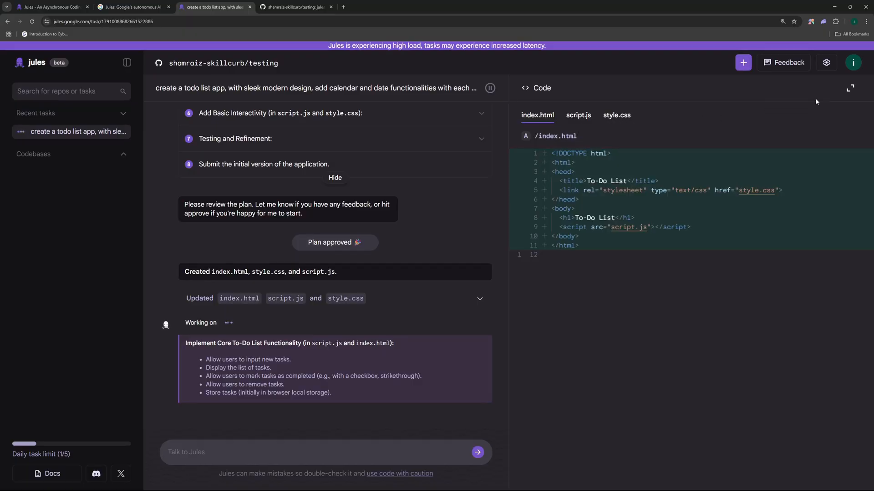
left_click(850, 87)
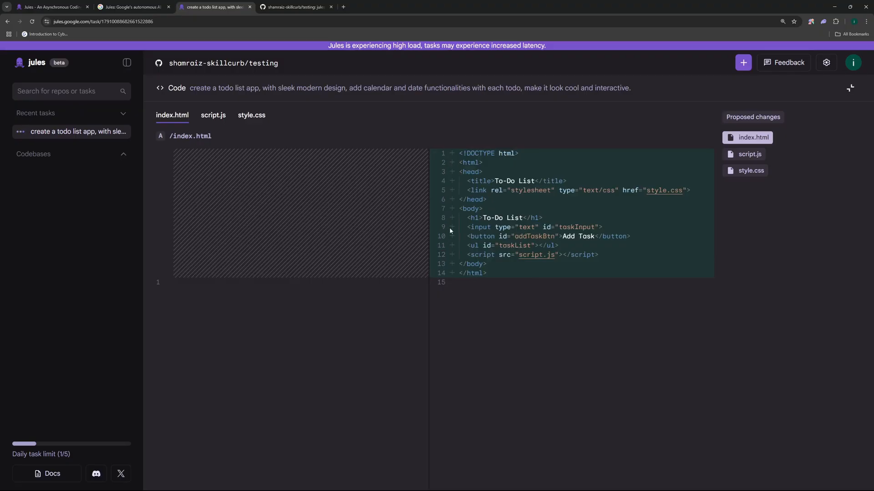
mouse_move(308, 157)
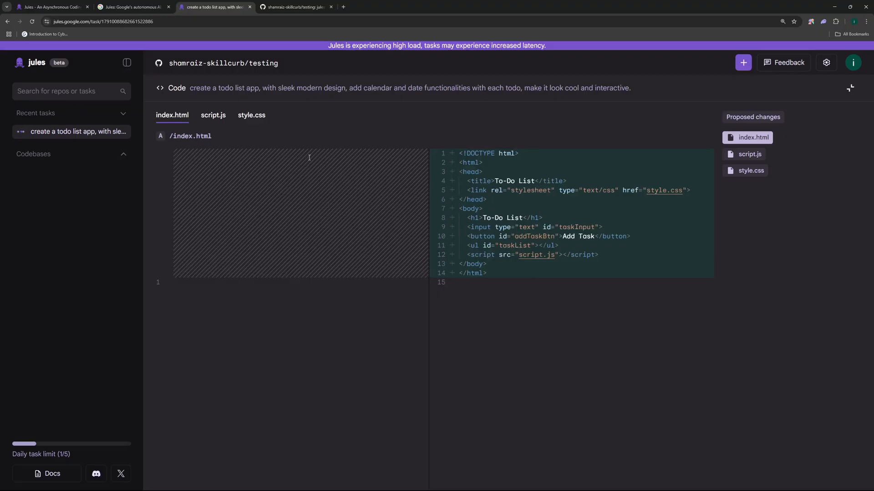
mouse_move(292, 195)
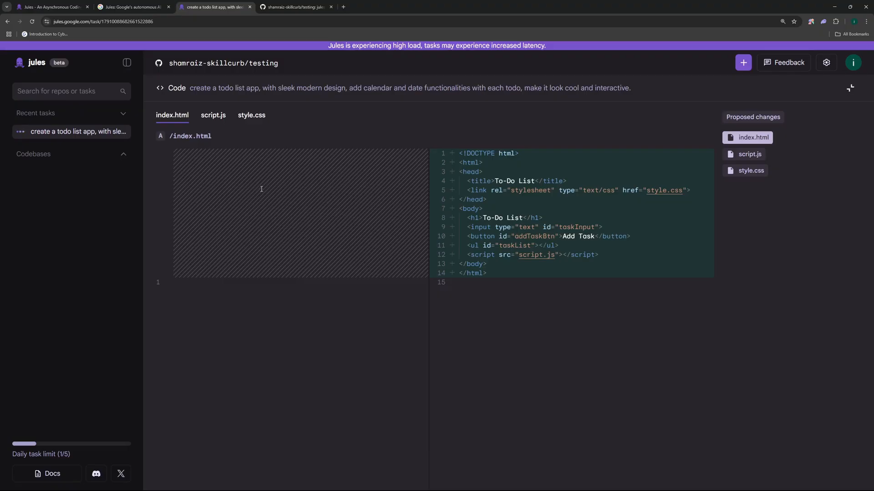
left_click(850, 88)
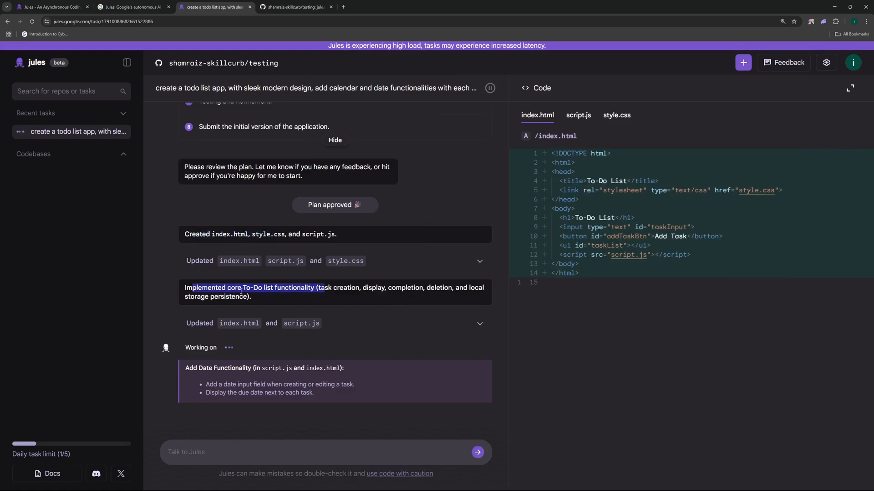
mouse_move(398, 296)
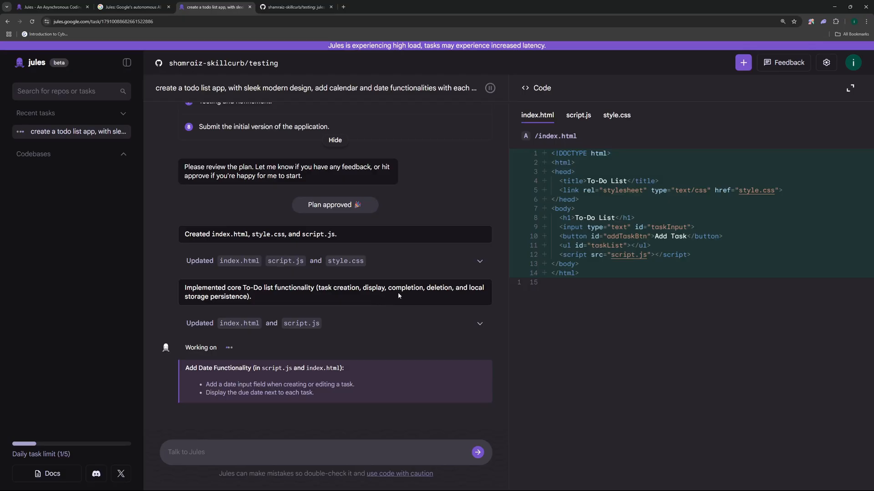
mouse_move(168, 301)
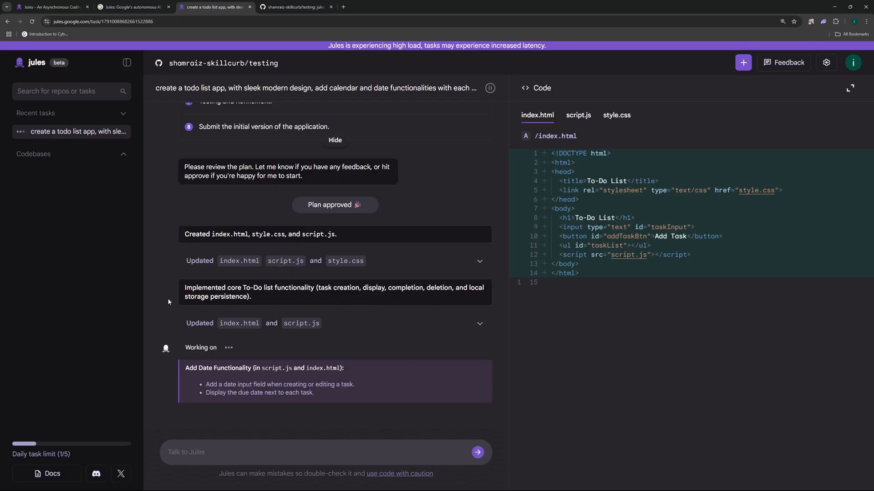
- Look through the generated script.js and style.css files
left_click(578, 115)
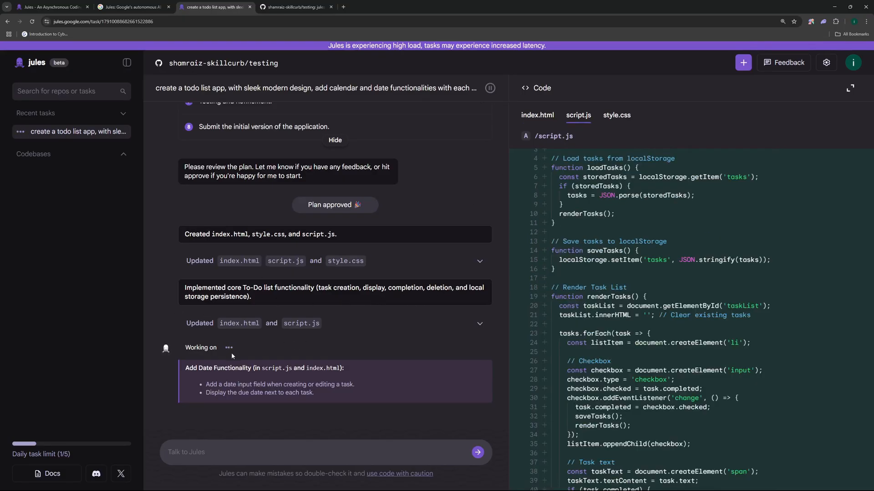
mouse_move(242, 347)
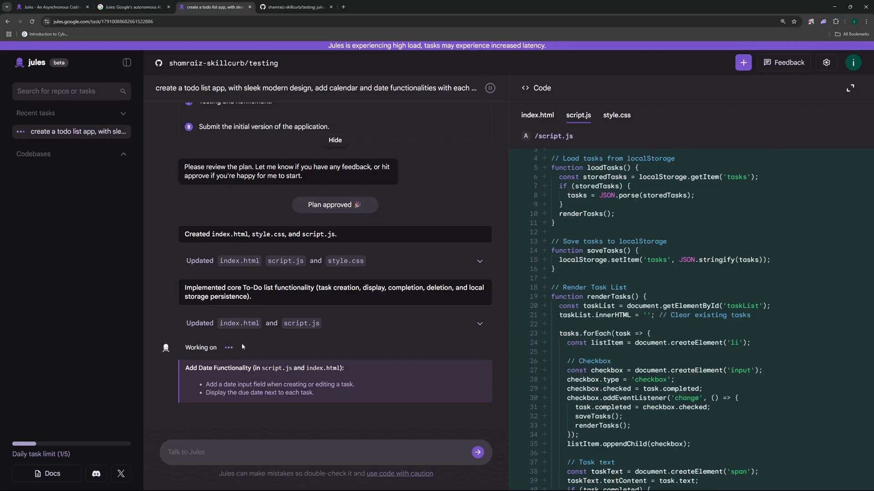
left_click(616, 116)
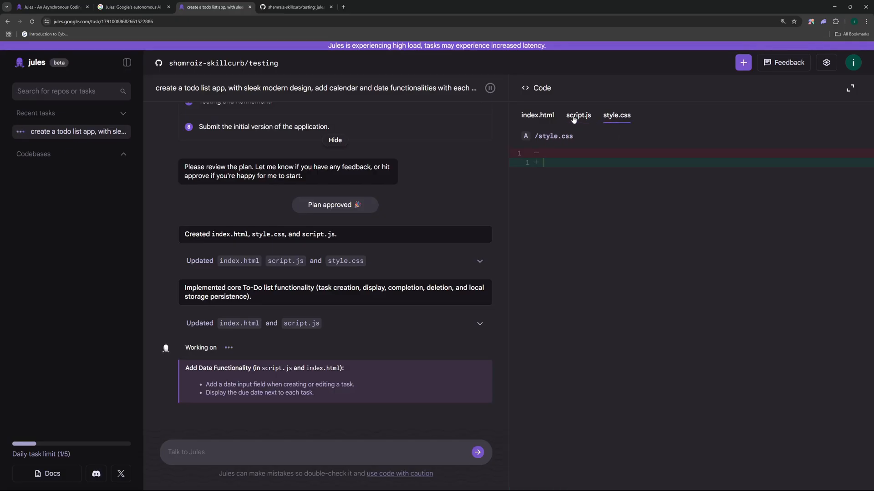
left_click(578, 115)
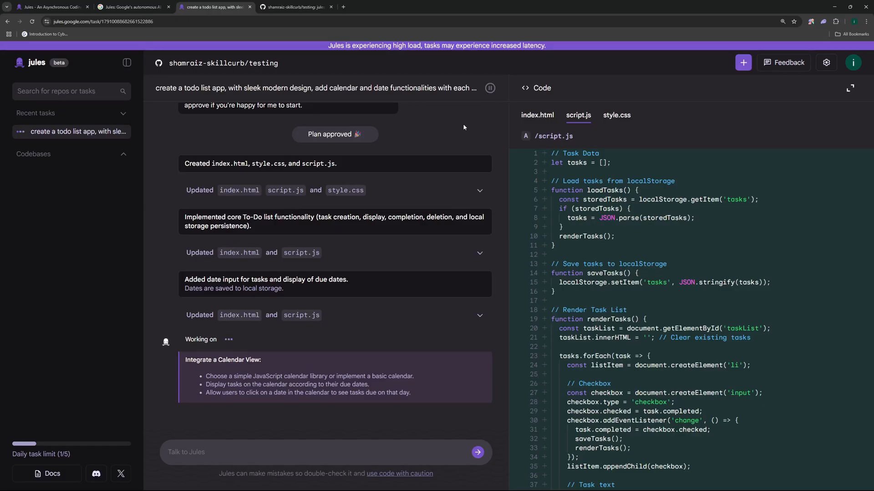
mouse_move(480, 121)
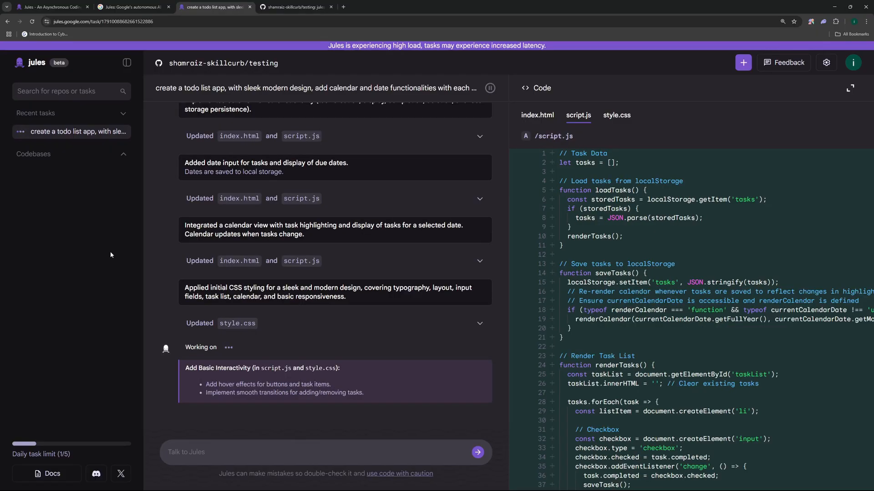
mouse_move(695, 91)
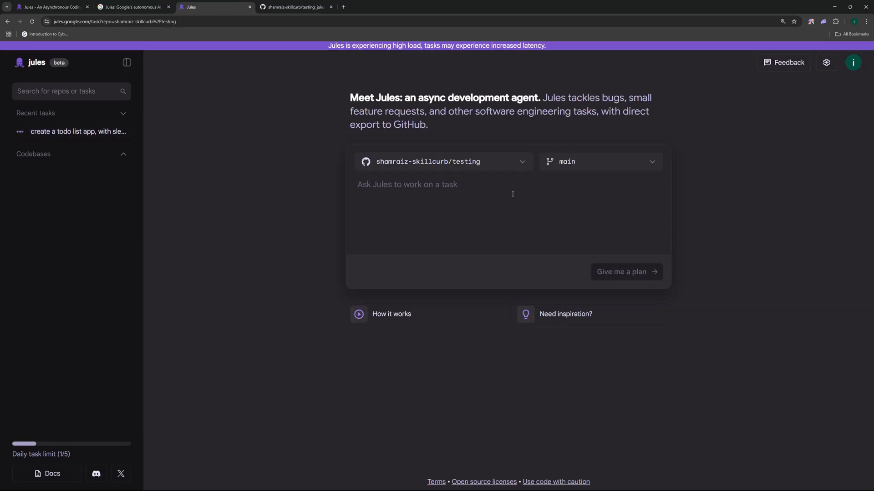
- Start a new task: add a theme toggle to change the project from dark to light
type("add a theme toggle to change the theme of the project from dark to light")
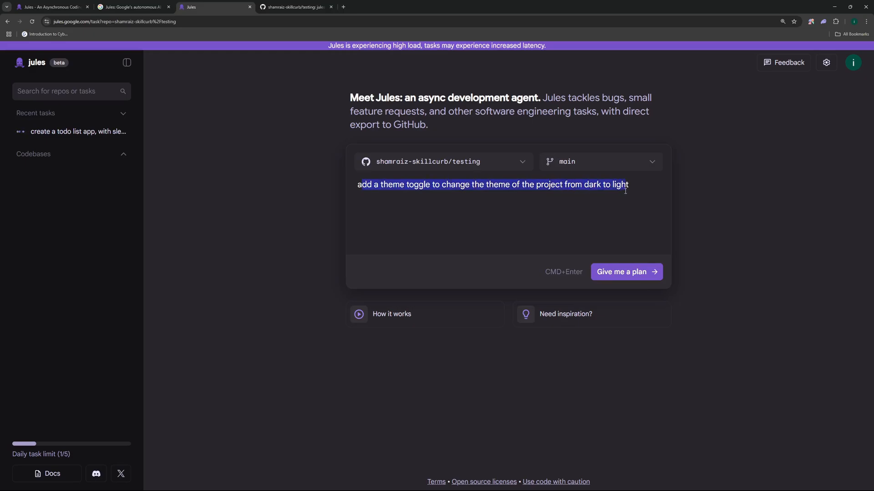
left_click(626, 272)
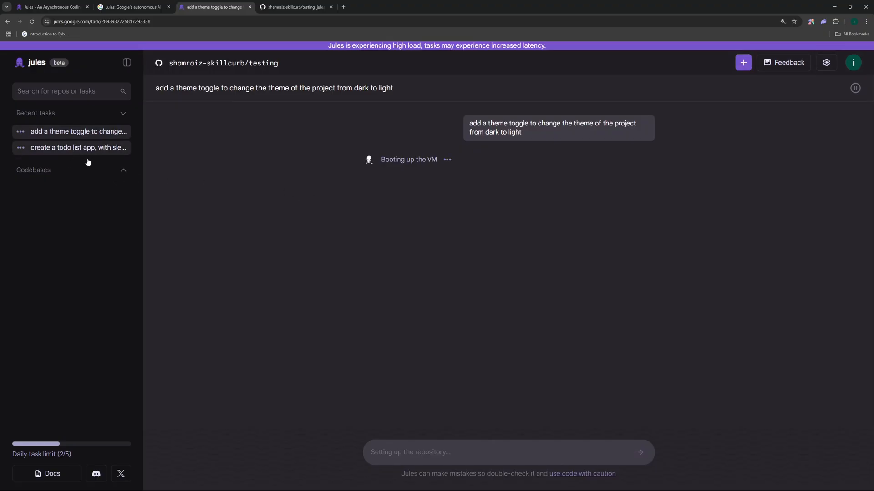
- Switch between the recent tasks and reopen the finished to-do list app task
left_click(78, 148)
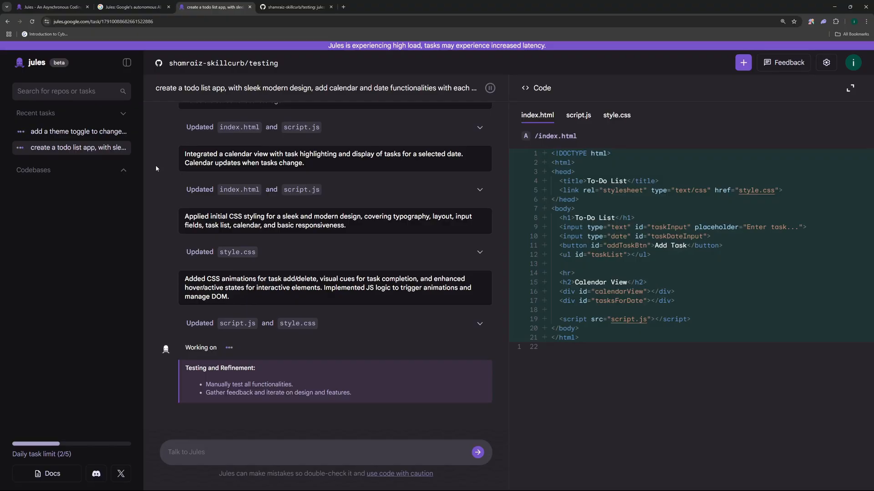
left_click(79, 131)
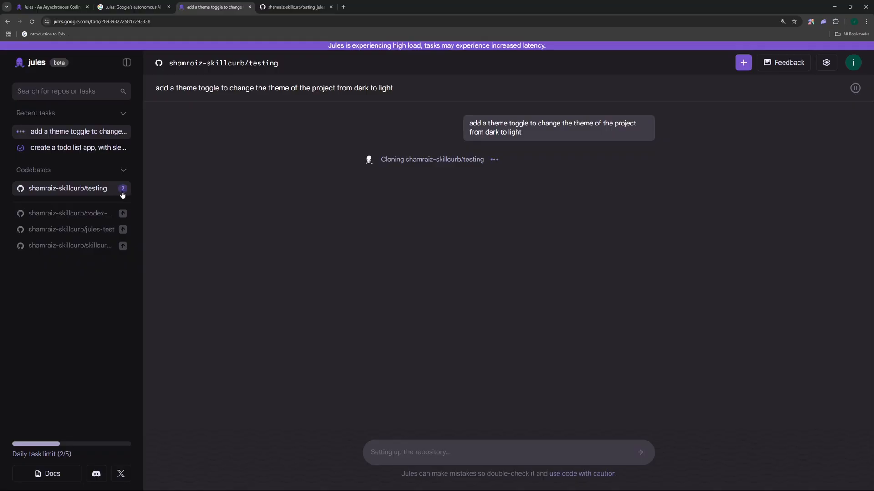
left_click(79, 147)
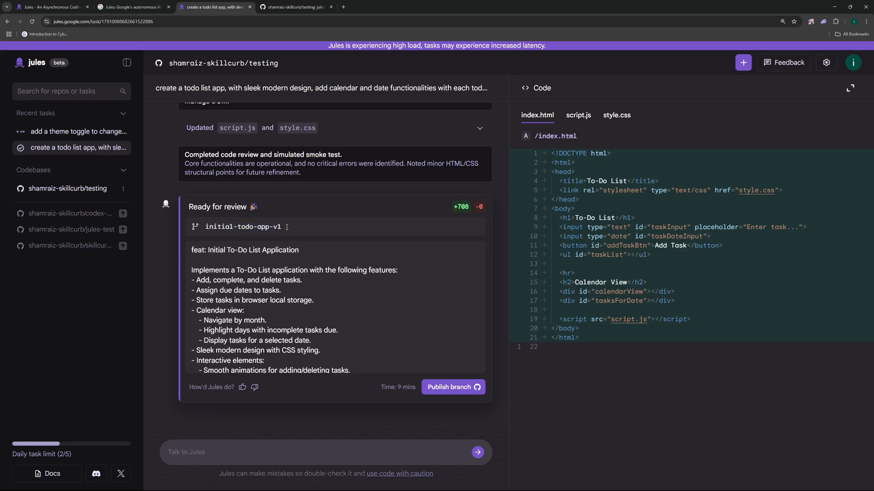
- Publish the initial-todo-app-v1 branch to GitHub and switch to the repository page
double_click(243, 227)
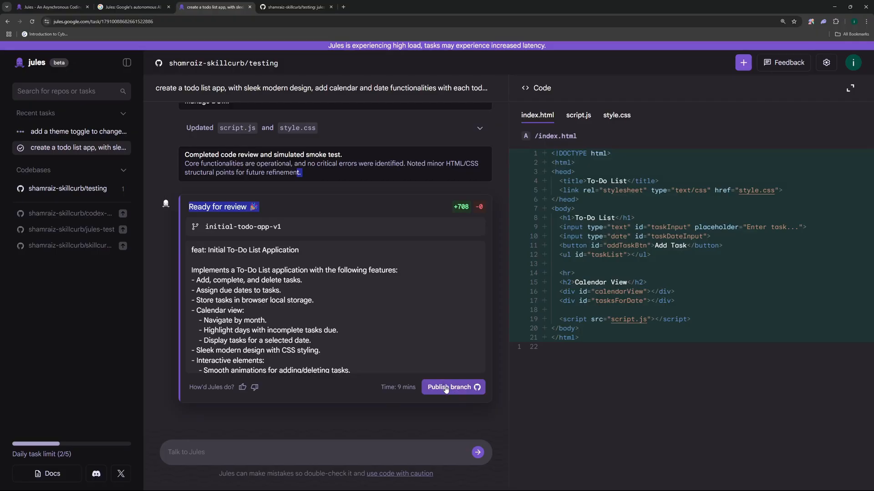
left_click(452, 387)
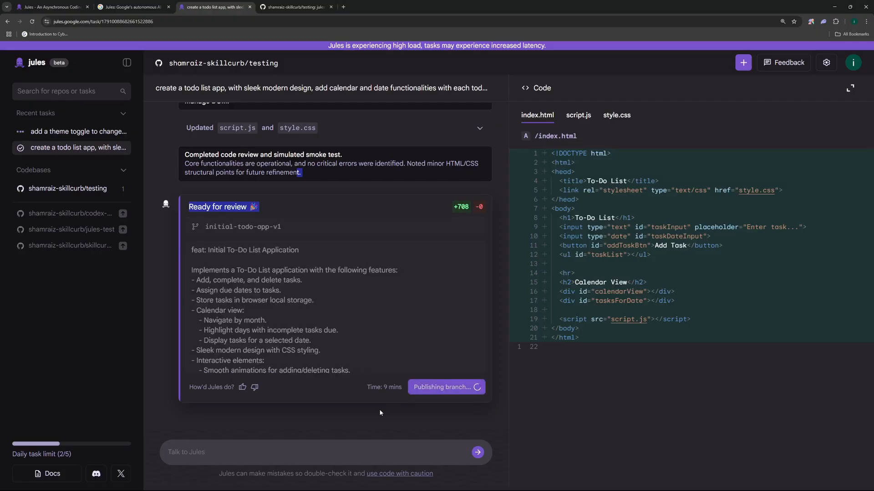
left_click(296, 7)
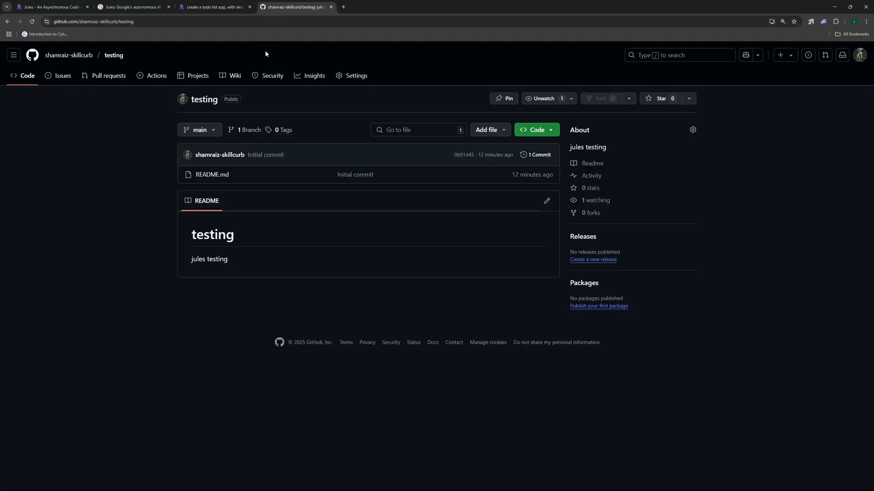
- Create a pull request from initial-todo-app-v1 into main and confirm its merge
left_click(31, 21)
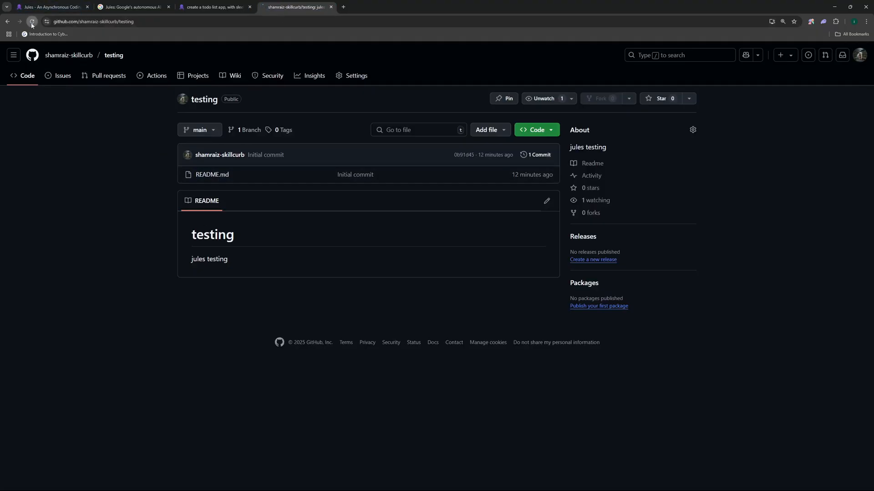
left_click(32, 21)
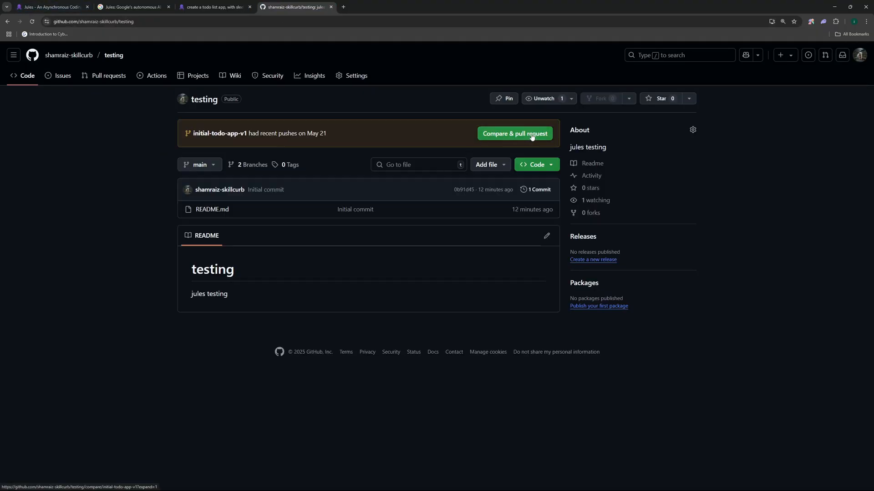
left_click(513, 134)
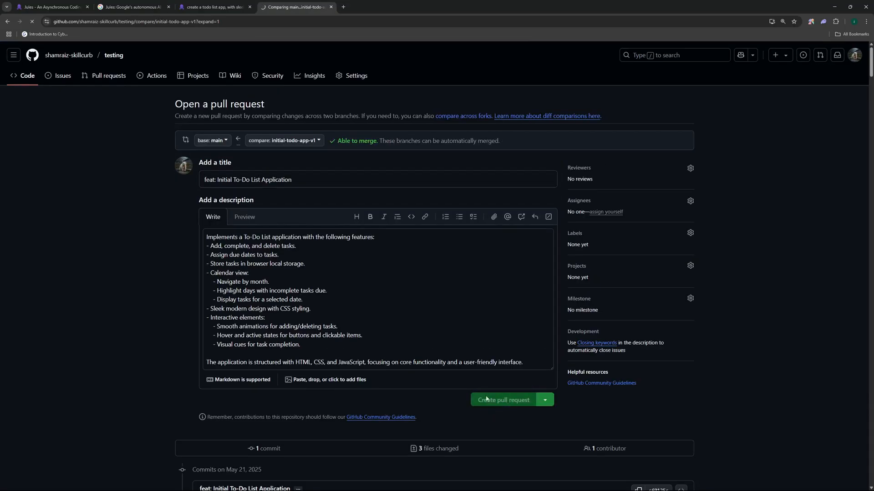
left_click(502, 400)
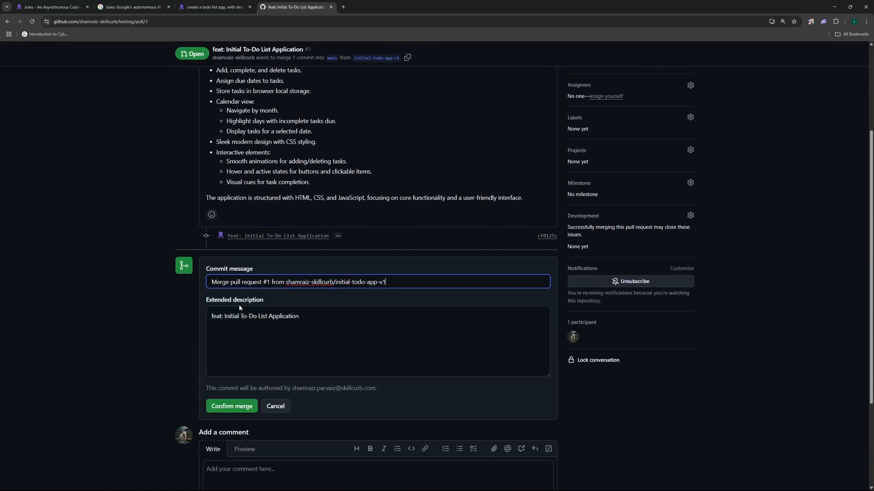
left_click(232, 405)
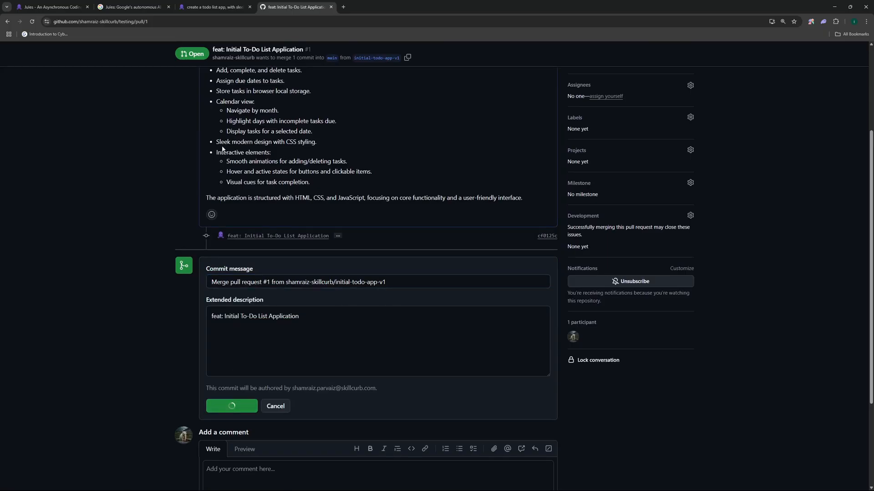
- Confirm the pull request merge so main holds index.html, script.js and style.css
left_click(231, 406)
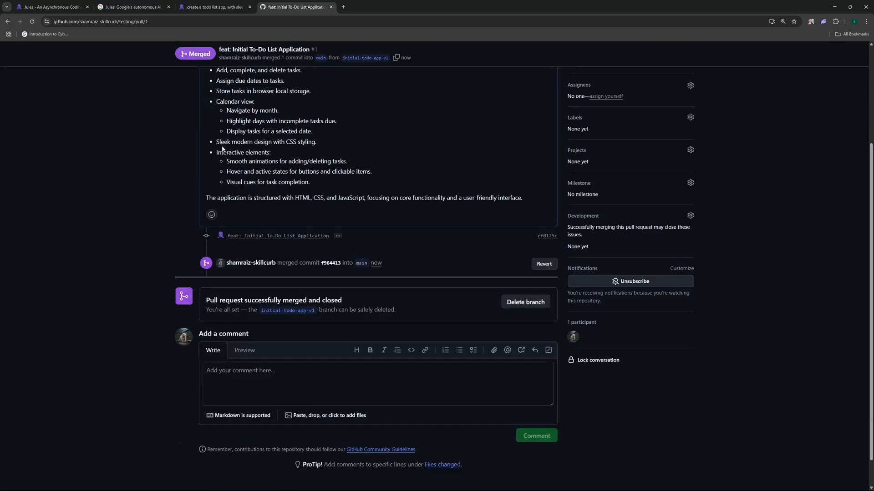
scroll("up", 3)
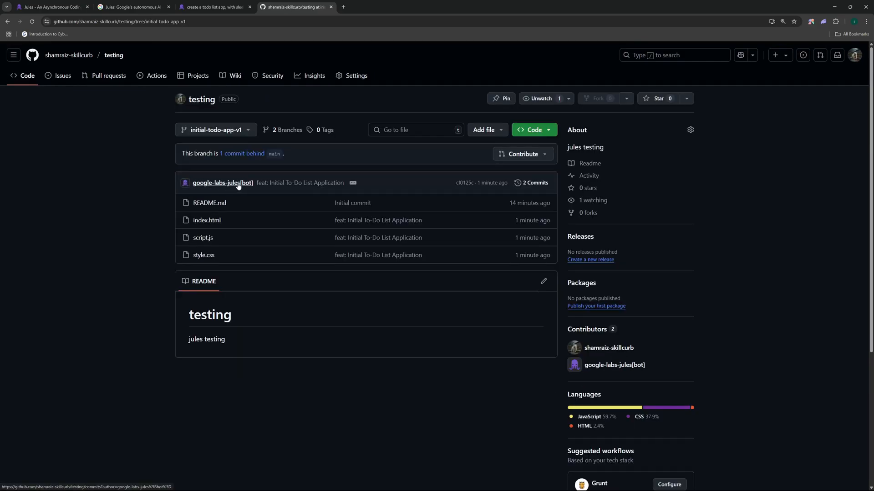
mouse_move(307, 175)
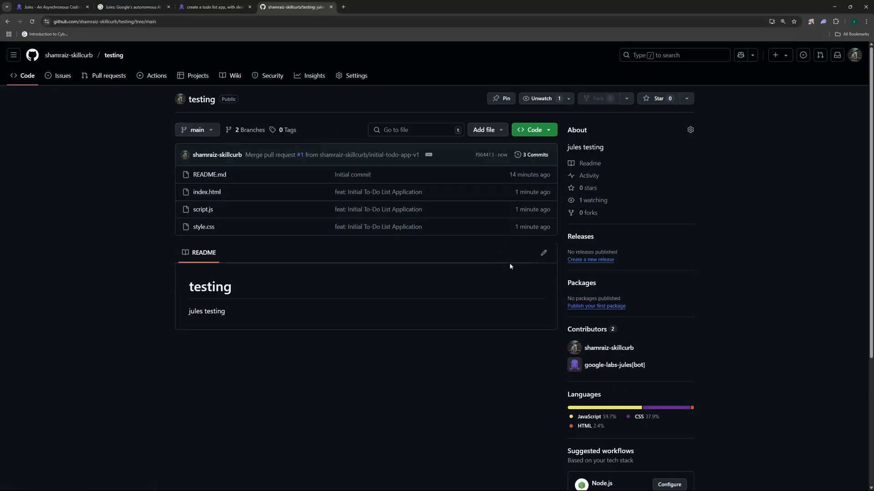
- Copy the repository's HTTPS clone address and start git clone in the command prompt
left_click(532, 129)
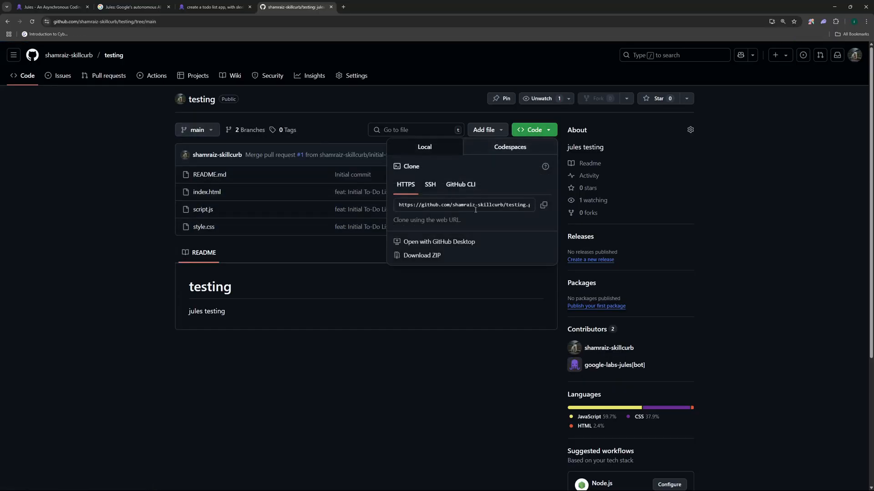
left_click(542, 205)
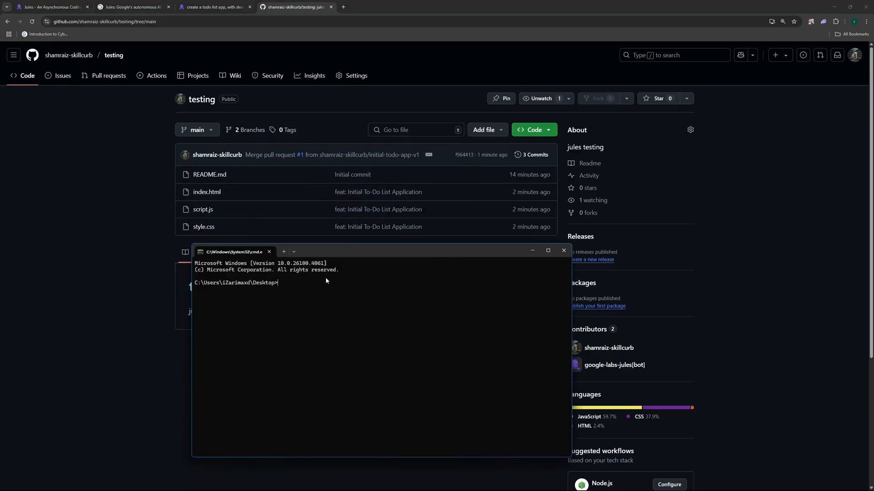
type("git cl")
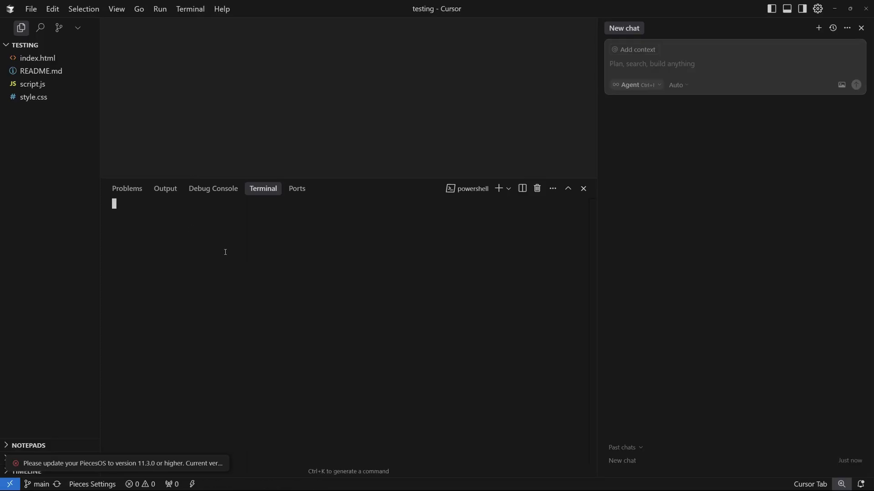
- Run npx serve in Cursor's terminal to serve the app at localhost:3000
type("npc")
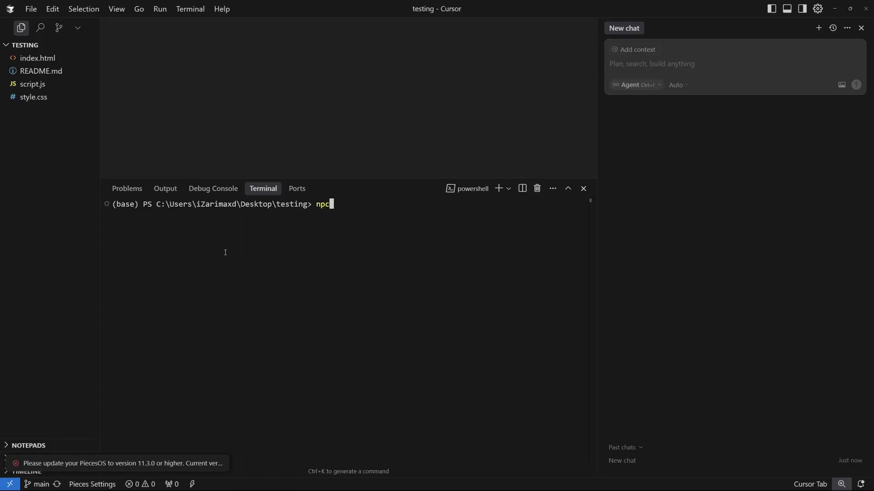
type("x serve")
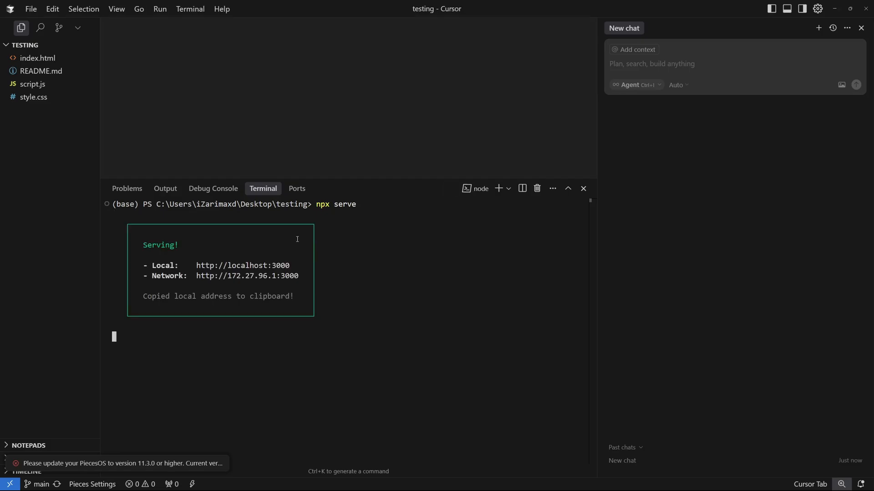
mouse_move(276, 265)
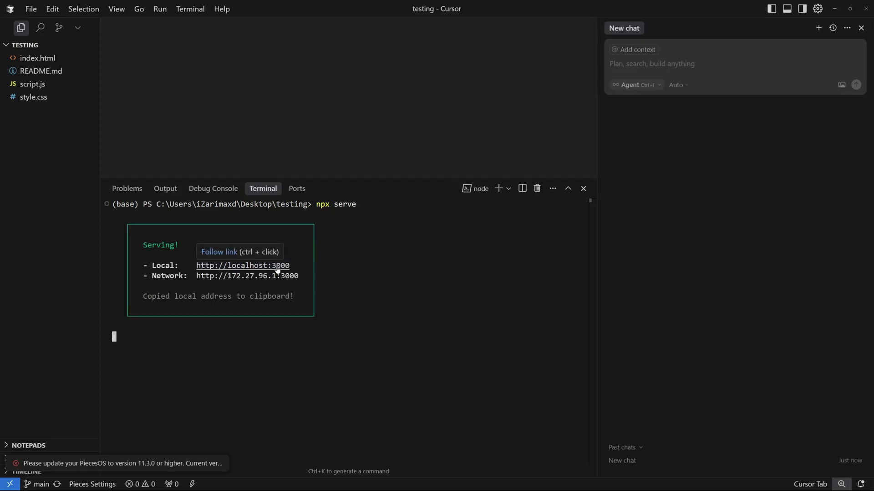
- Add an 'exercise' task due 05/22/2025 in the locally served To-Do List app
left_click(242, 266)
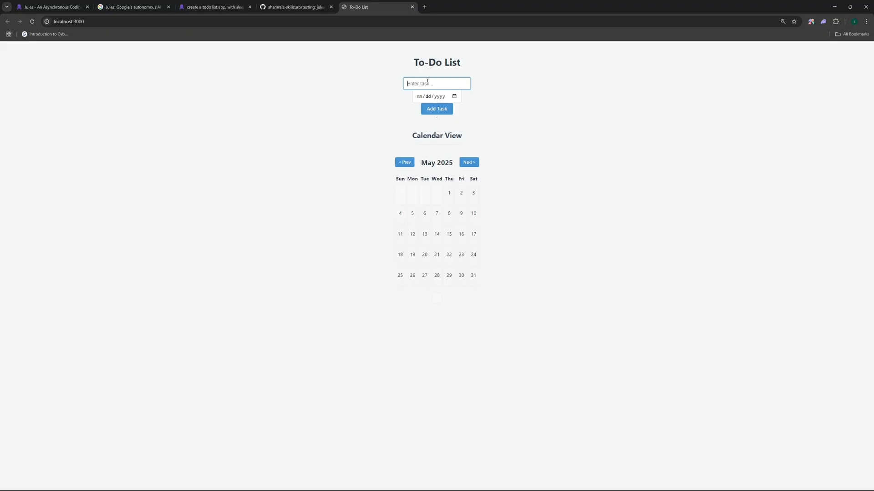
type("exerc")
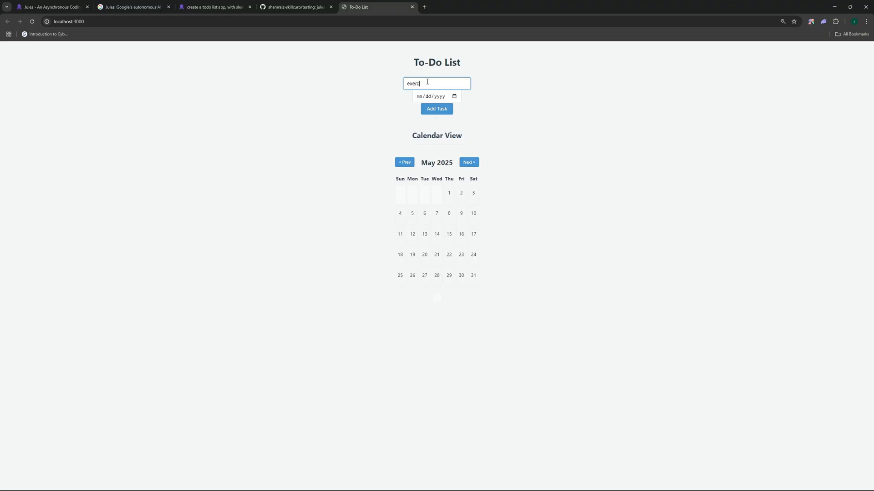
type("ise")
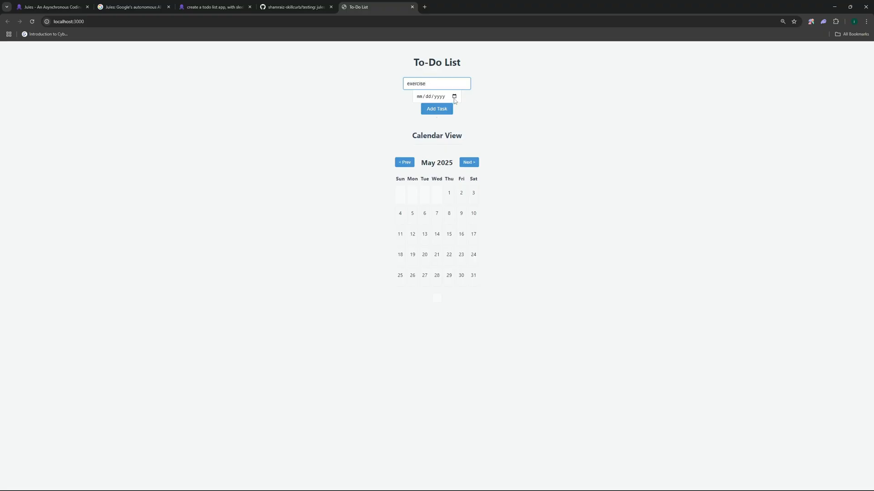
type("05/22/2025")
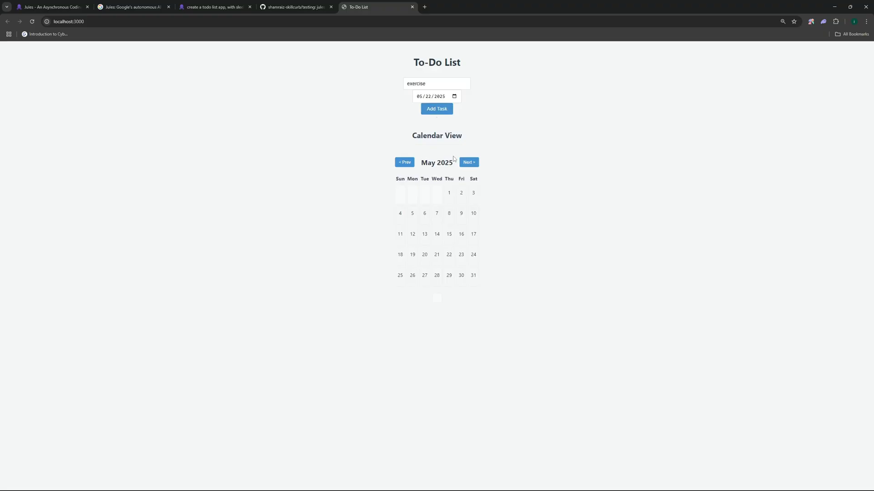
left_click(436, 109)
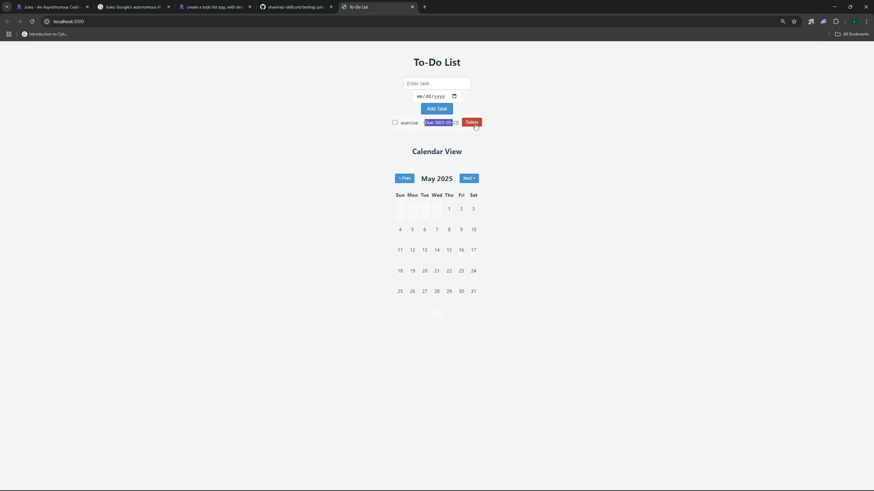
- Add a 'content research' task, then delete the completed exercise task
left_click(436, 83)
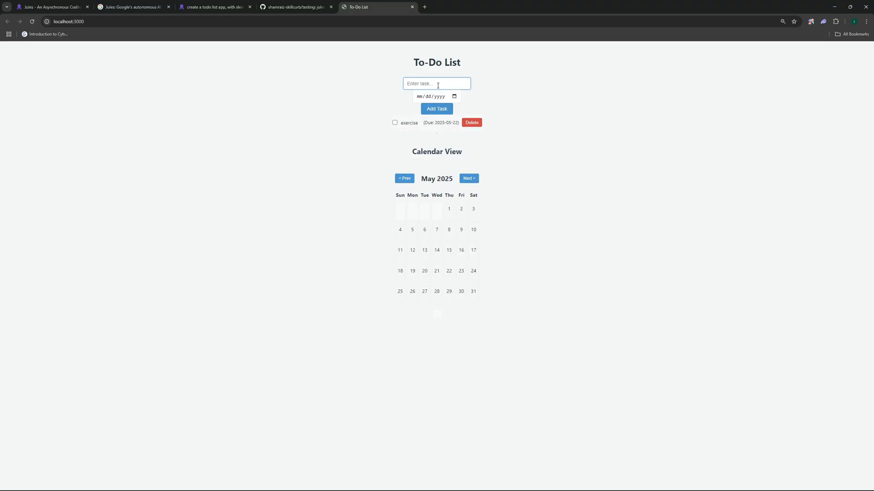
type("content research")
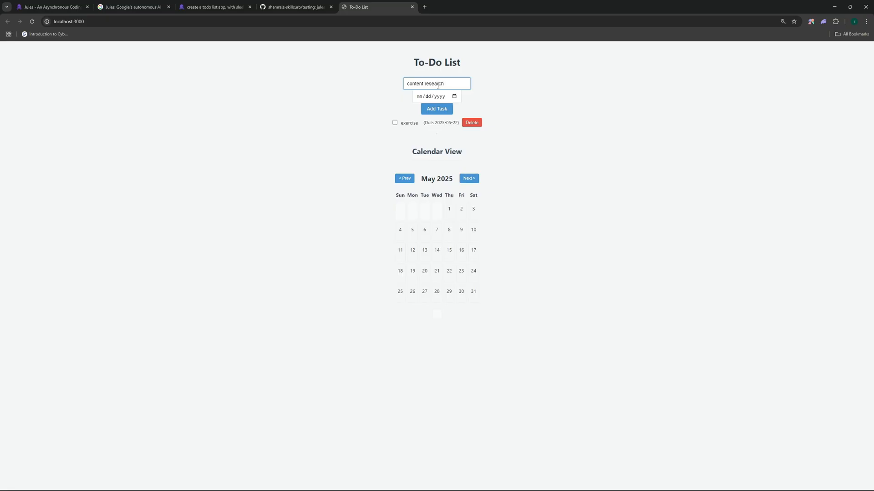
left_click(453, 97)
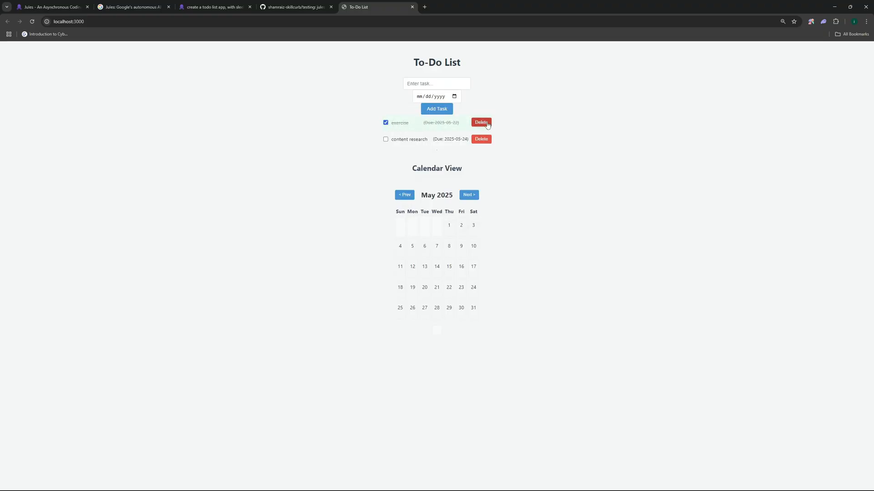
left_click(481, 123)
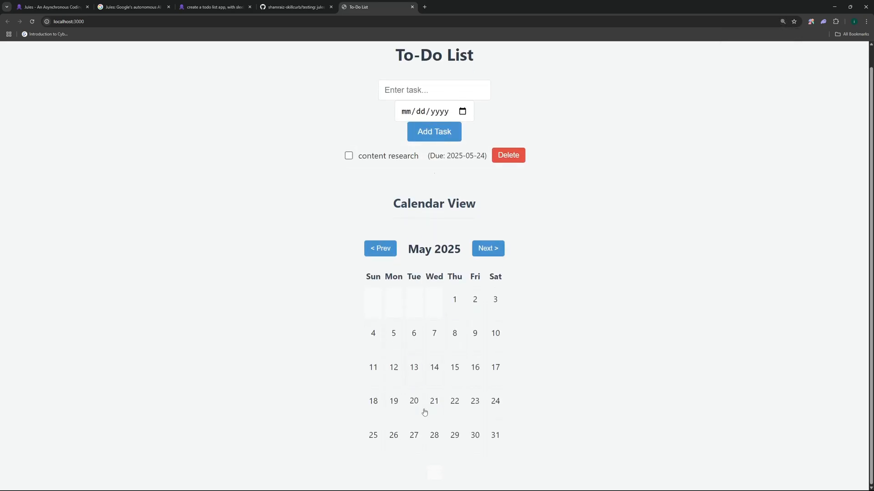
- View tasks due on May 21, then May 24 showing 'content research' in the calendar
left_click(434, 400)
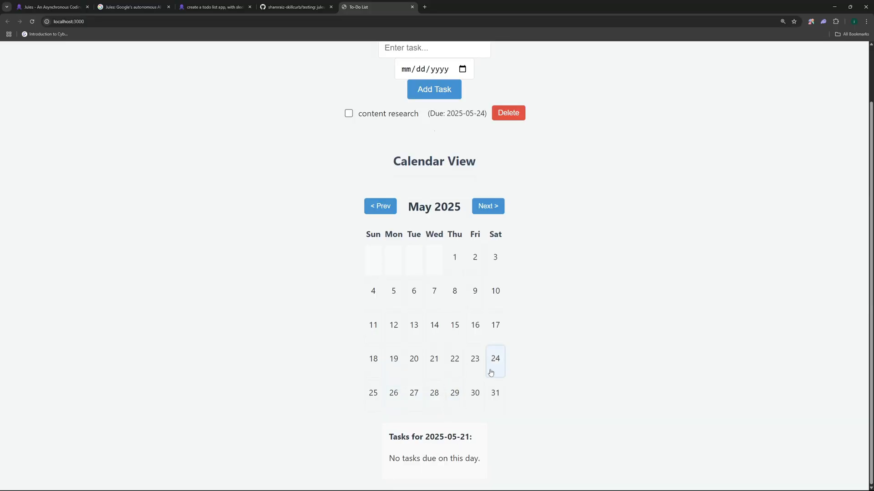
mouse_move(394, 118)
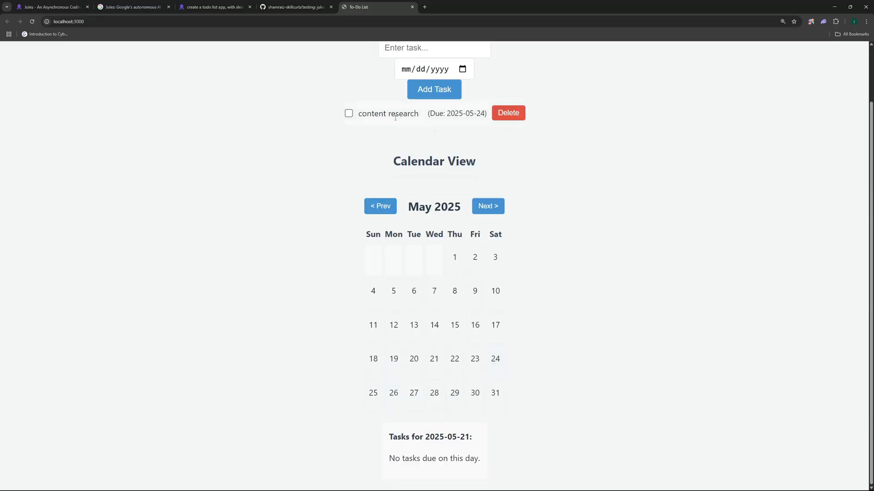
left_click(495, 362)
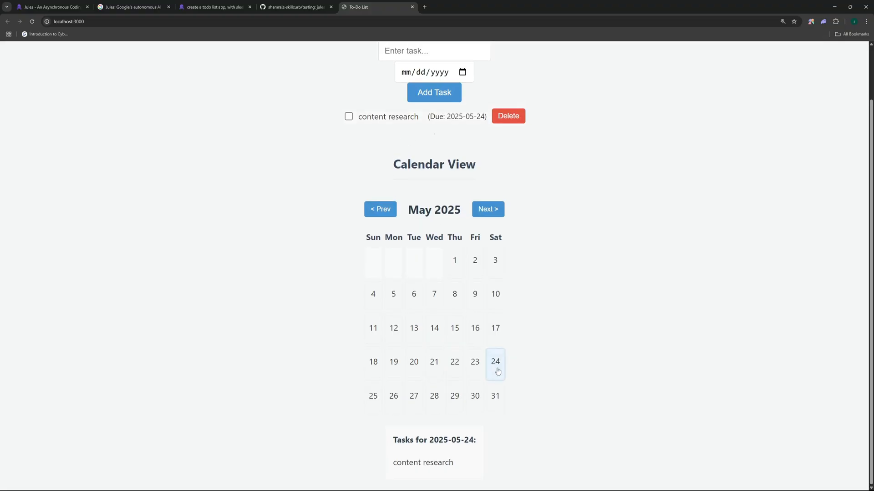
double_click(422, 462)
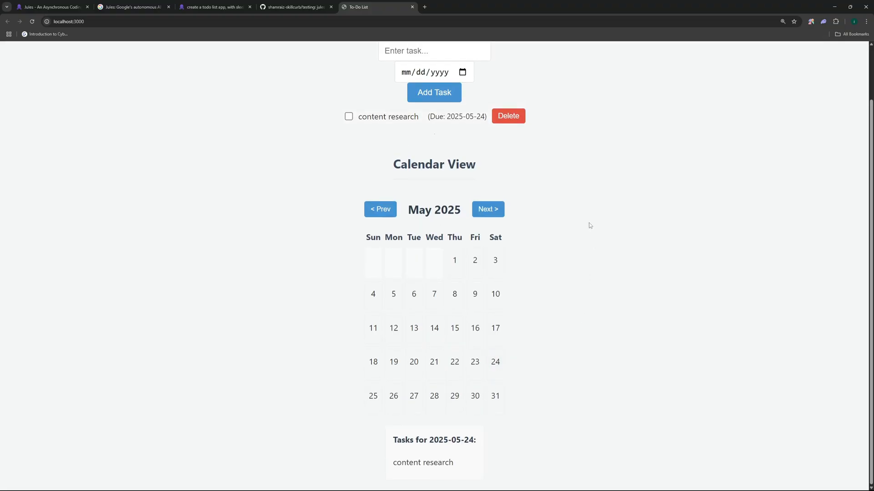
scroll("up", 3)
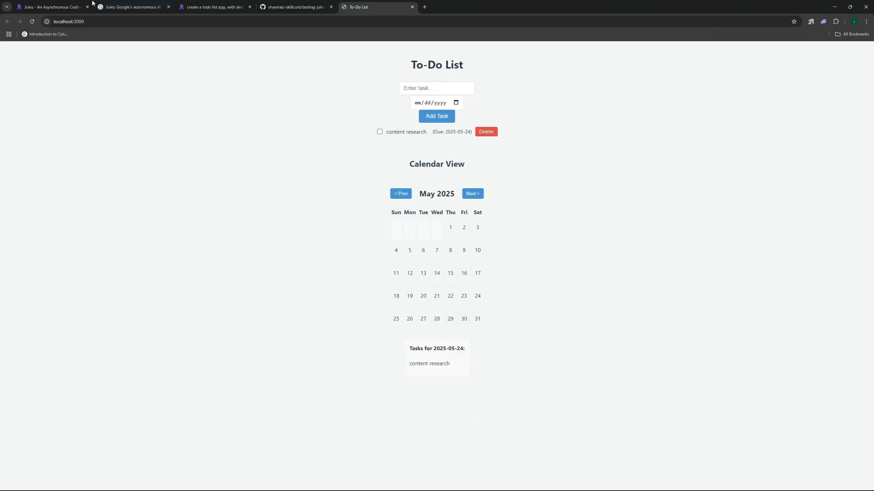
- Return to Jules and view the queued 'add a theme toggle' task
left_click(215, 6)
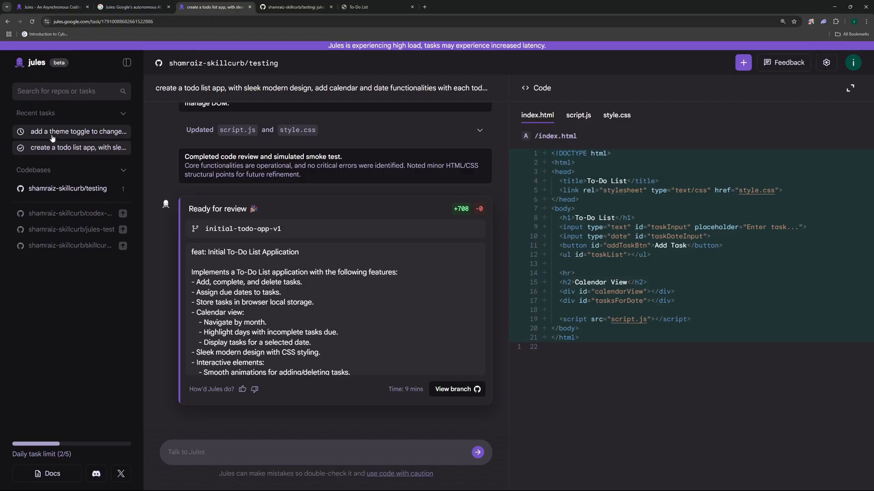
left_click(78, 131)
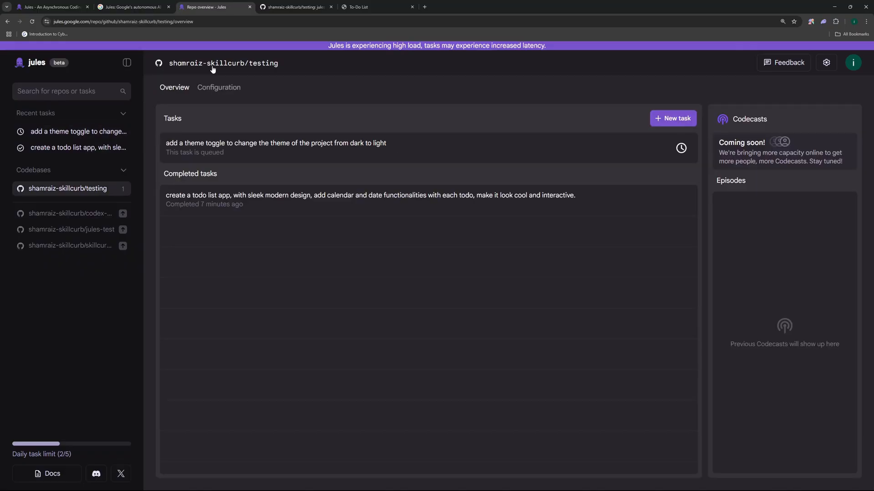
mouse_move(374, 178)
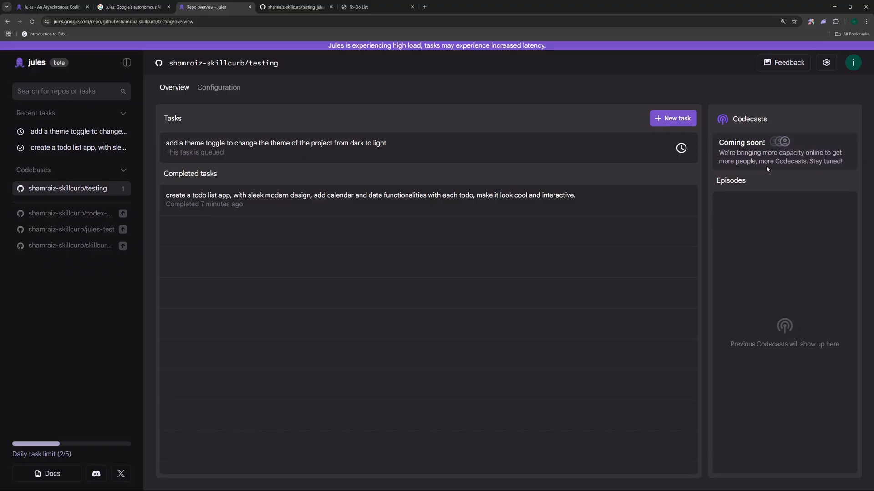
mouse_move(781, 177)
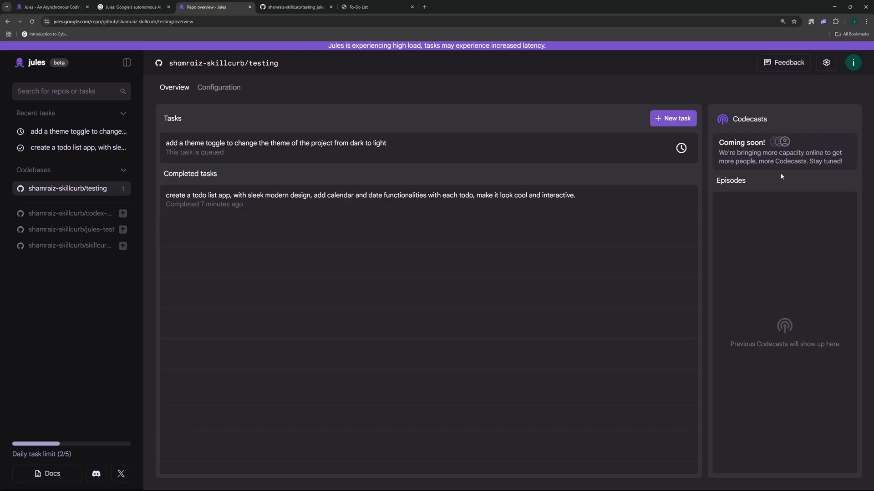
mouse_move(777, 243)
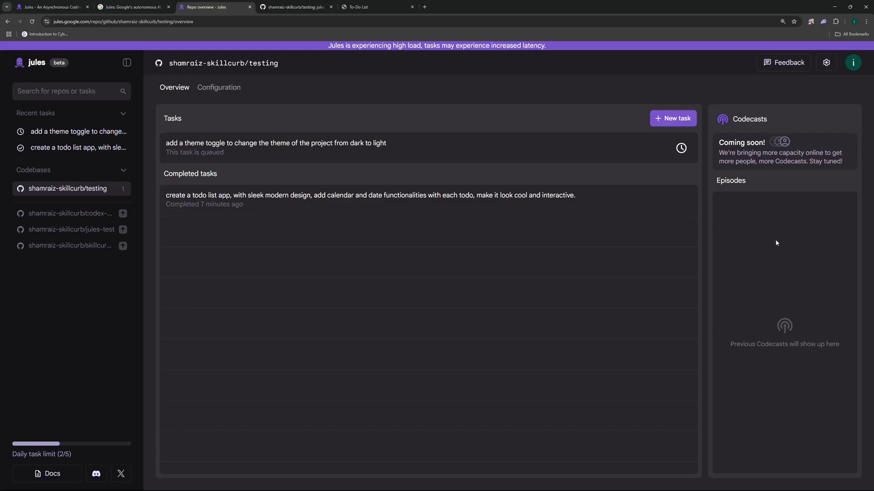
mouse_move(430, 291)
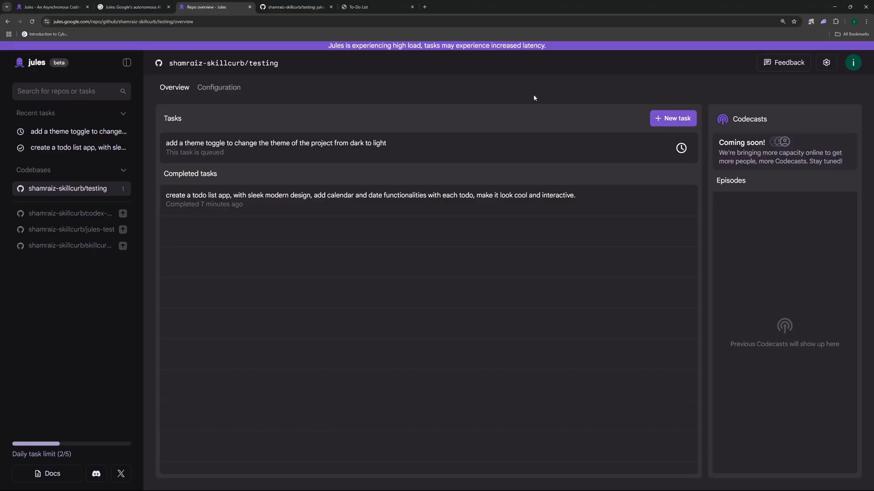
mouse_move(514, 88)
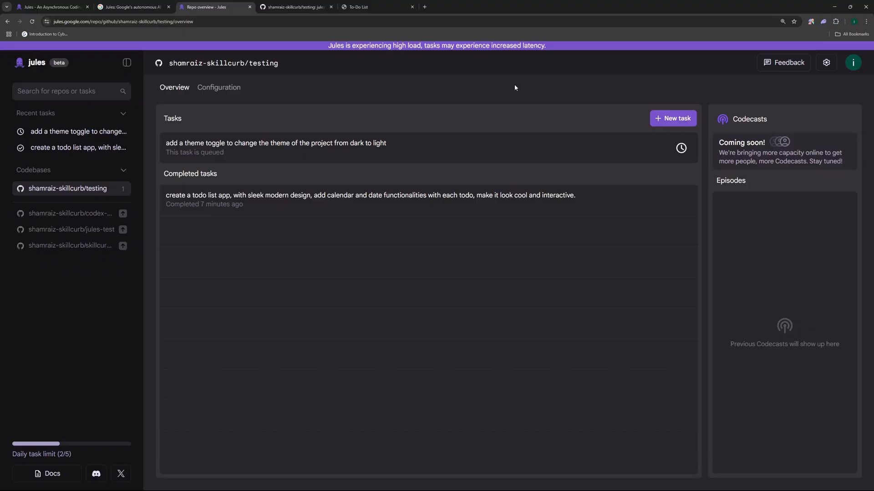
- Read the 'Build with Jules' blog article down to the 'Set up your dev environment' carousel
left_click(133, 7)
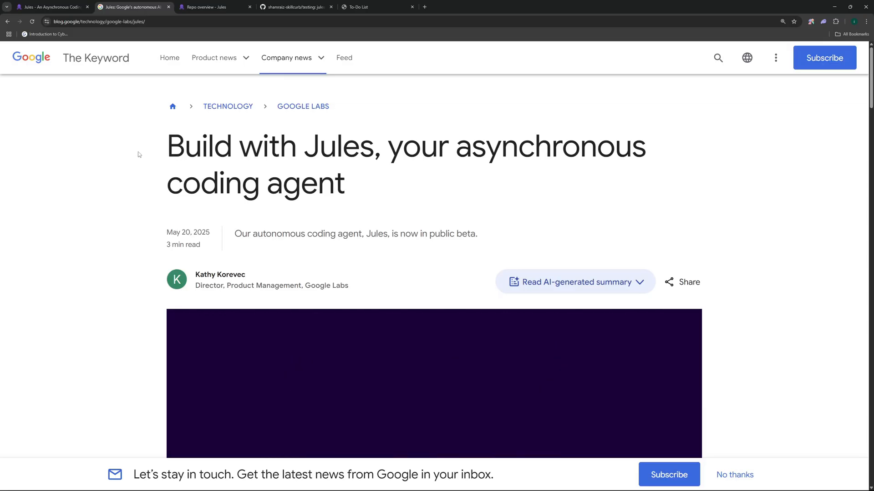
scroll("down", 3)
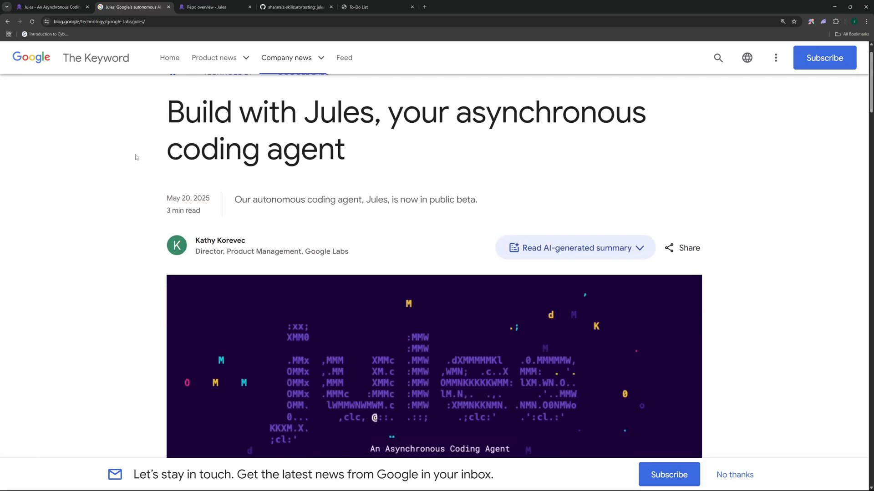
scroll("down", 3)
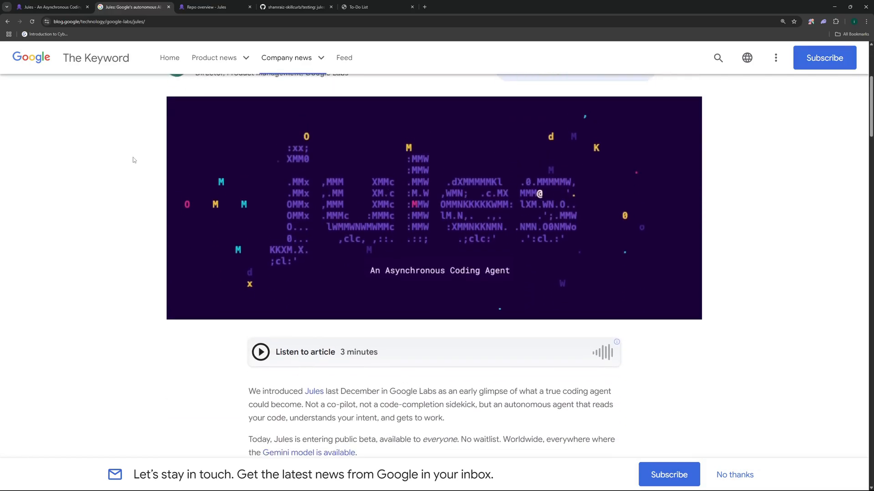
scroll("down", 3)
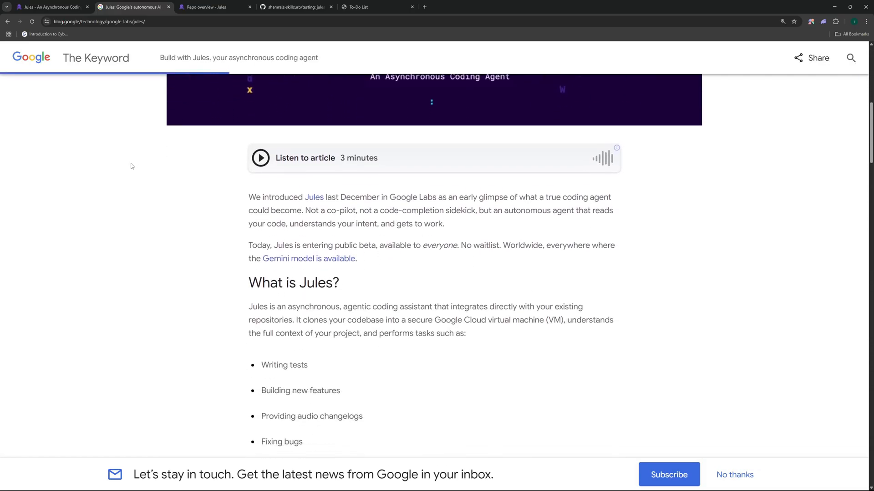
scroll("down", 3)
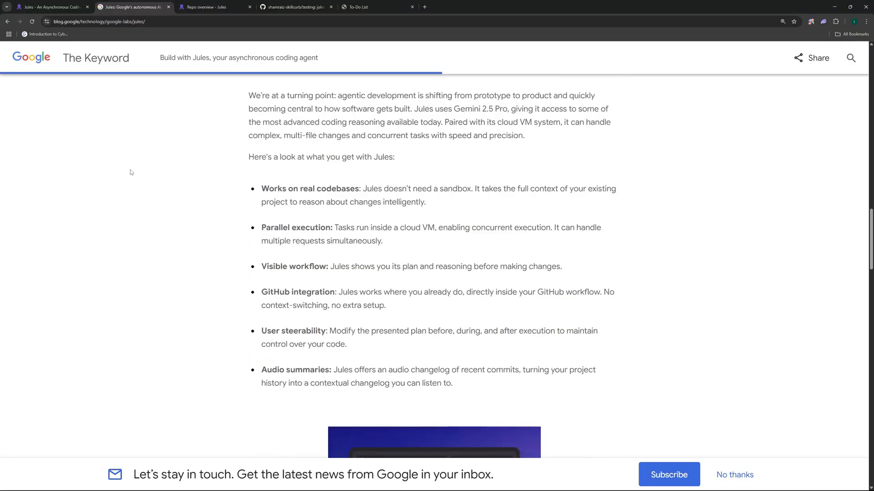
scroll("down", 3)
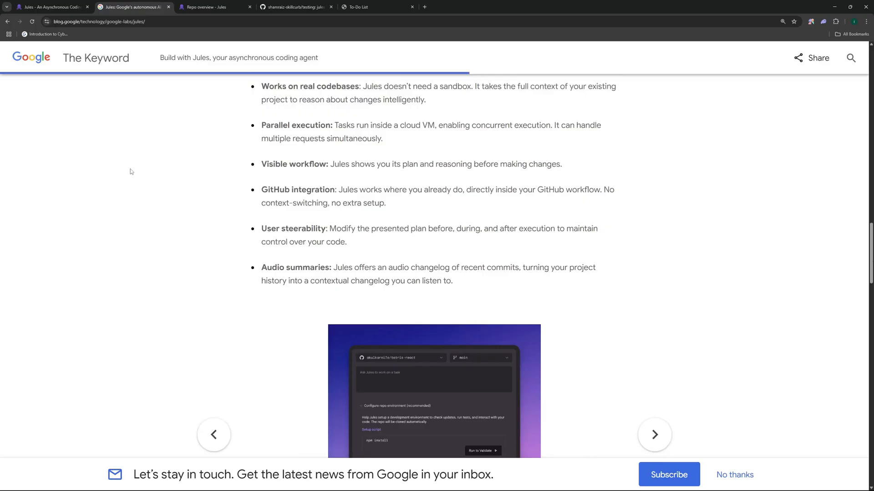
scroll("down", 3)
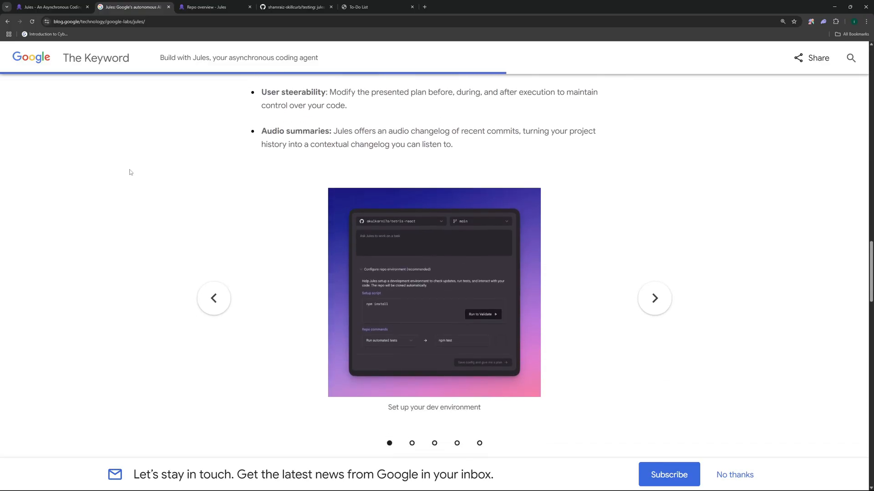
scroll("down", 3)
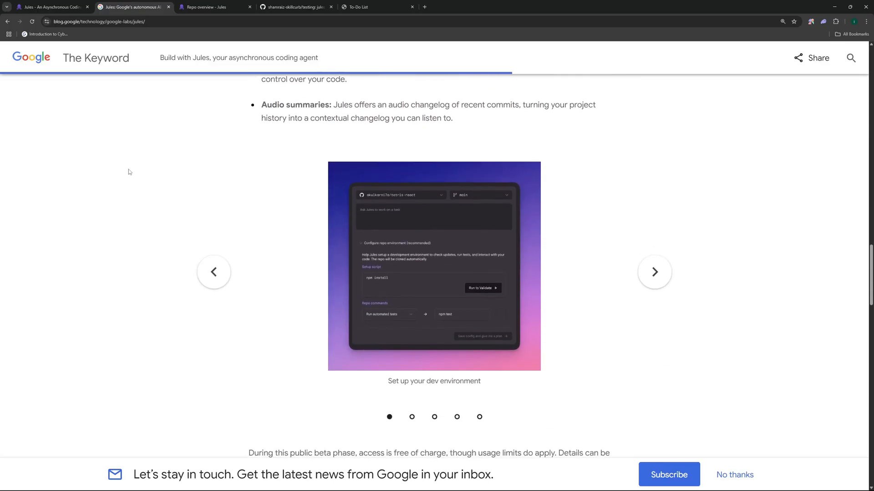
- Return to the jules.google landing page and scroll up to its 'An Asynchronous Coding Agent' showcase
left_click(50, 6)
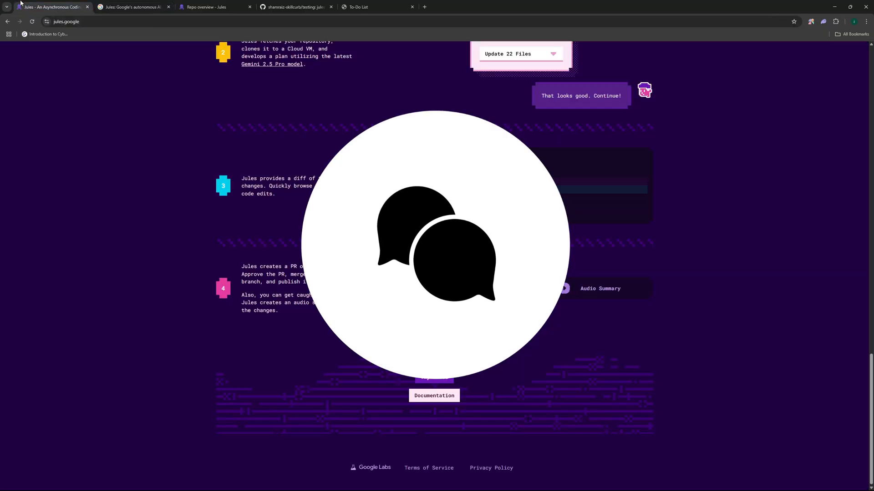
scroll("up", 3)
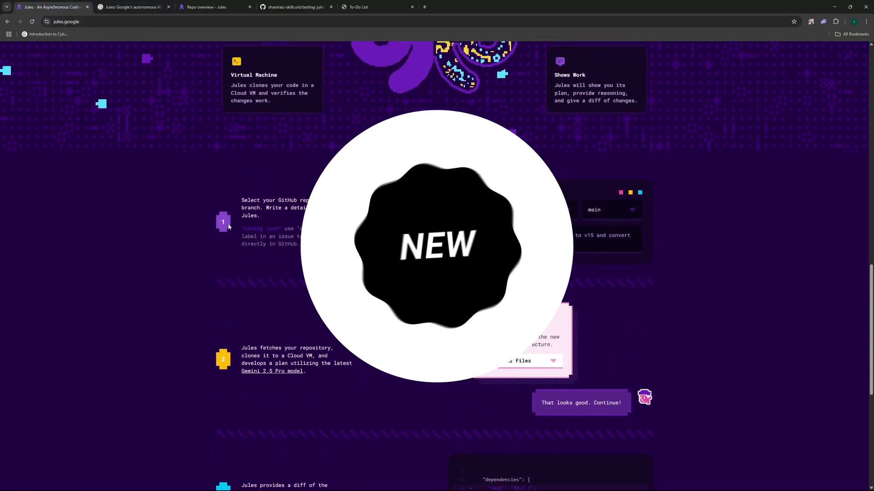
scroll("up", 3)
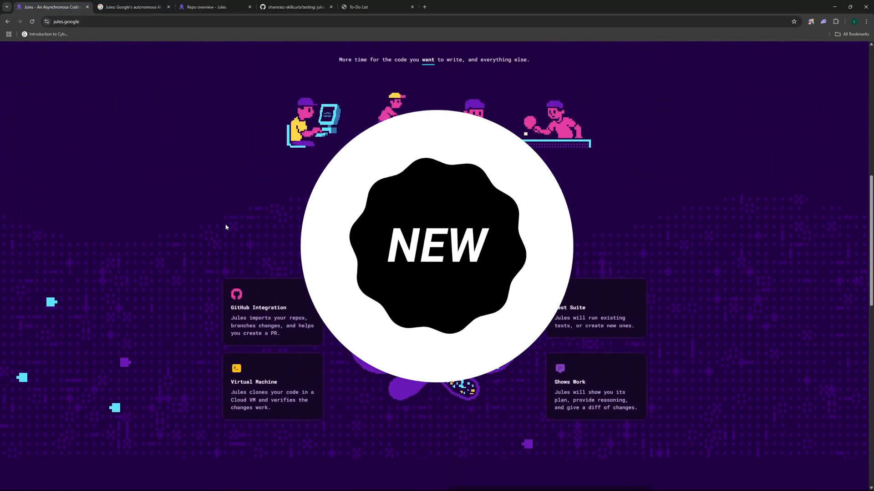
scroll("up", 3)
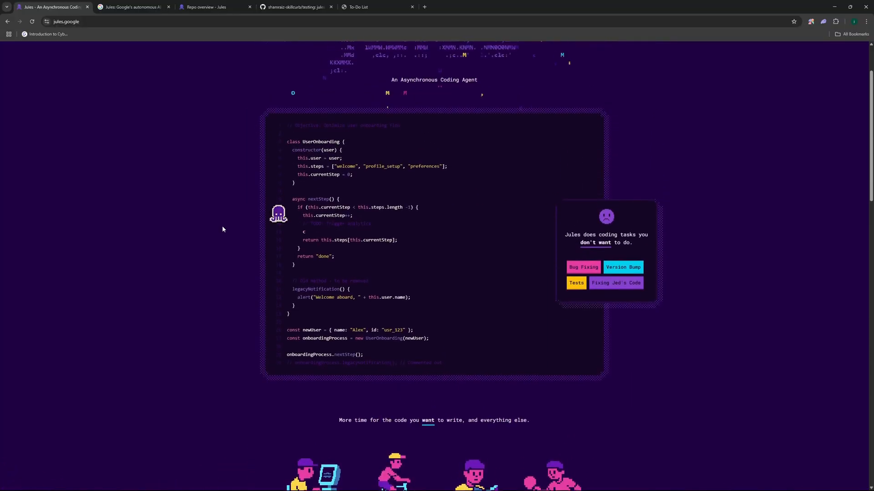